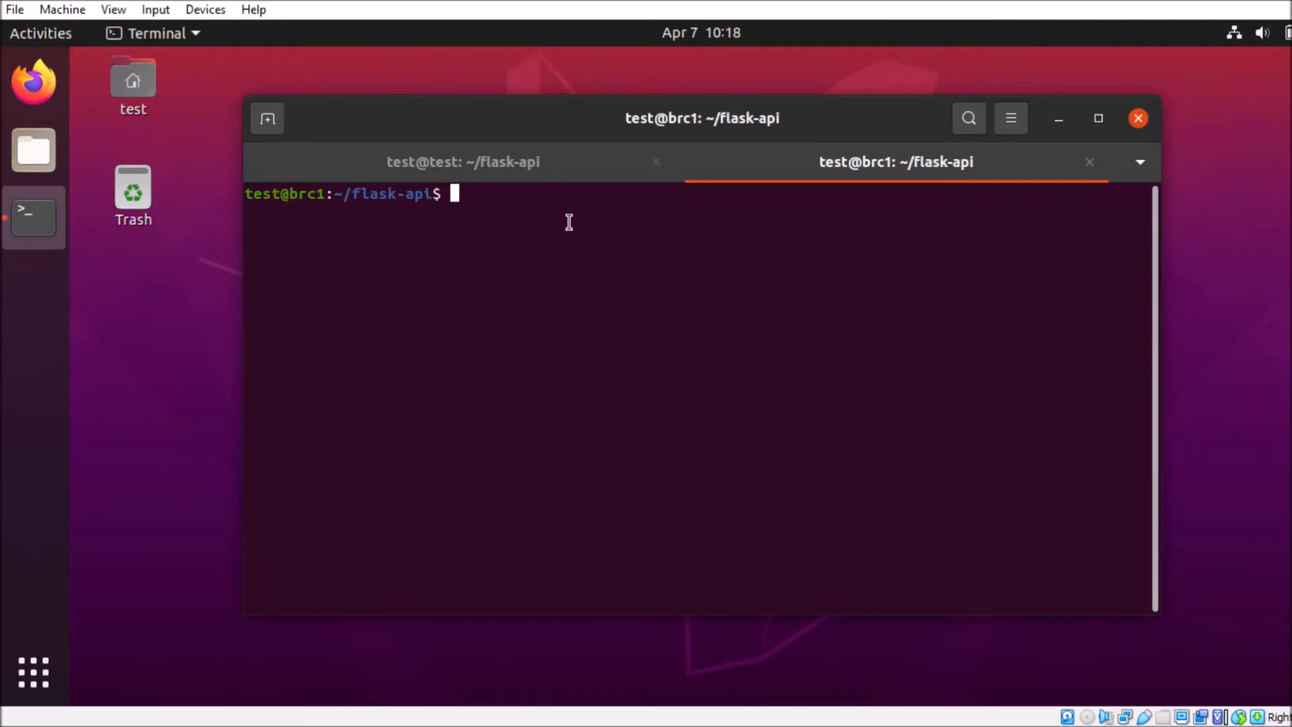
# Curl localhost:6000 to see connection refused, then list running containers with docker ps
pyautogui.write('curl localh')
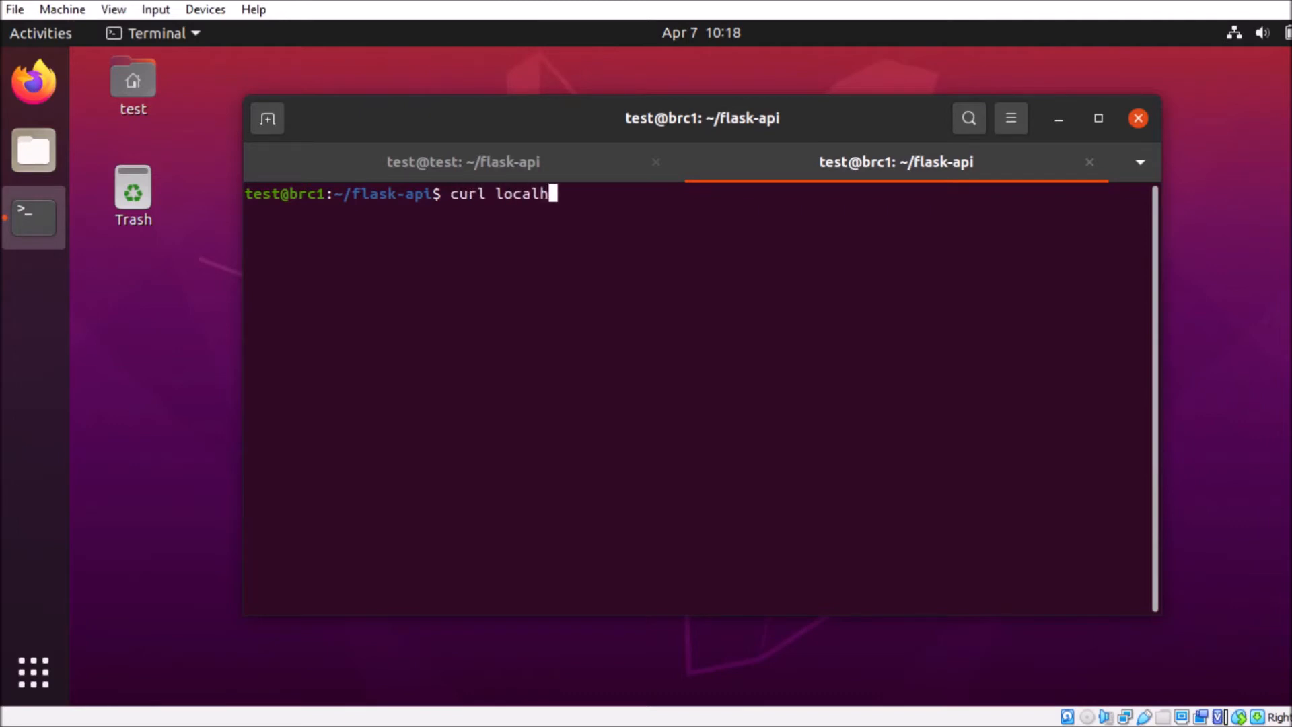
pyautogui.write('ost:6000')
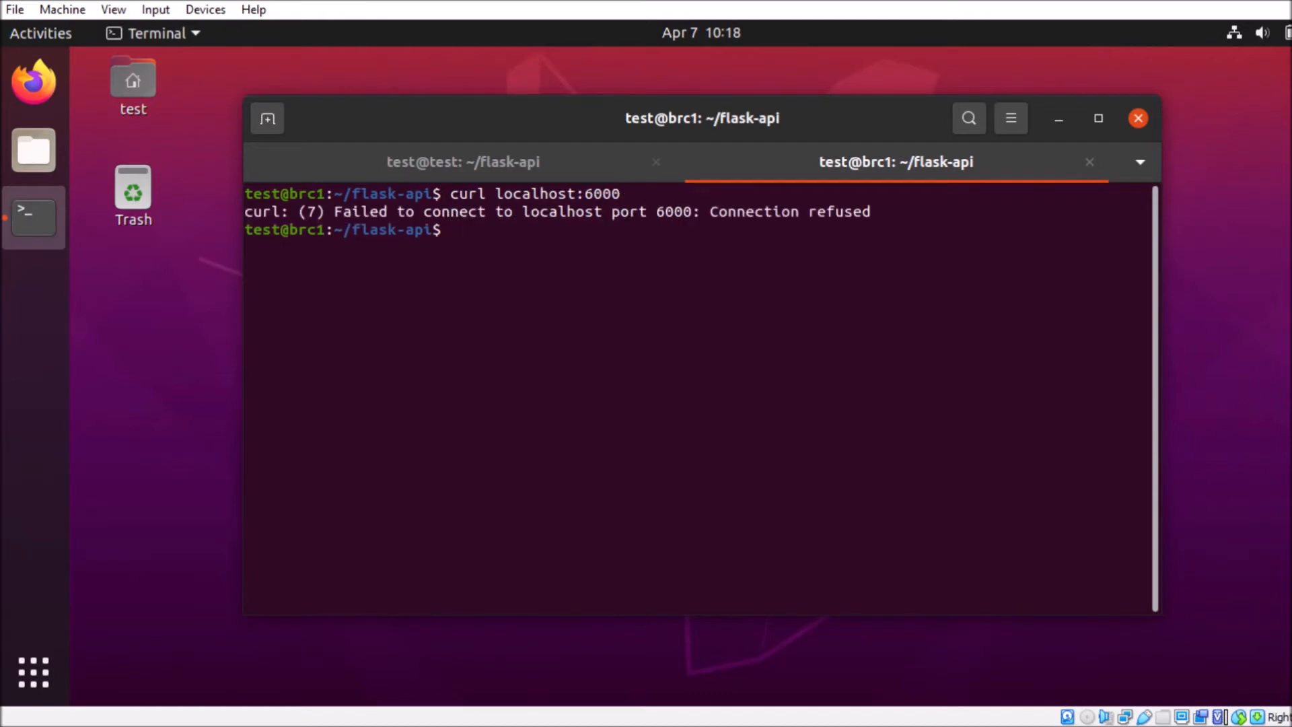
pyautogui.write('d')
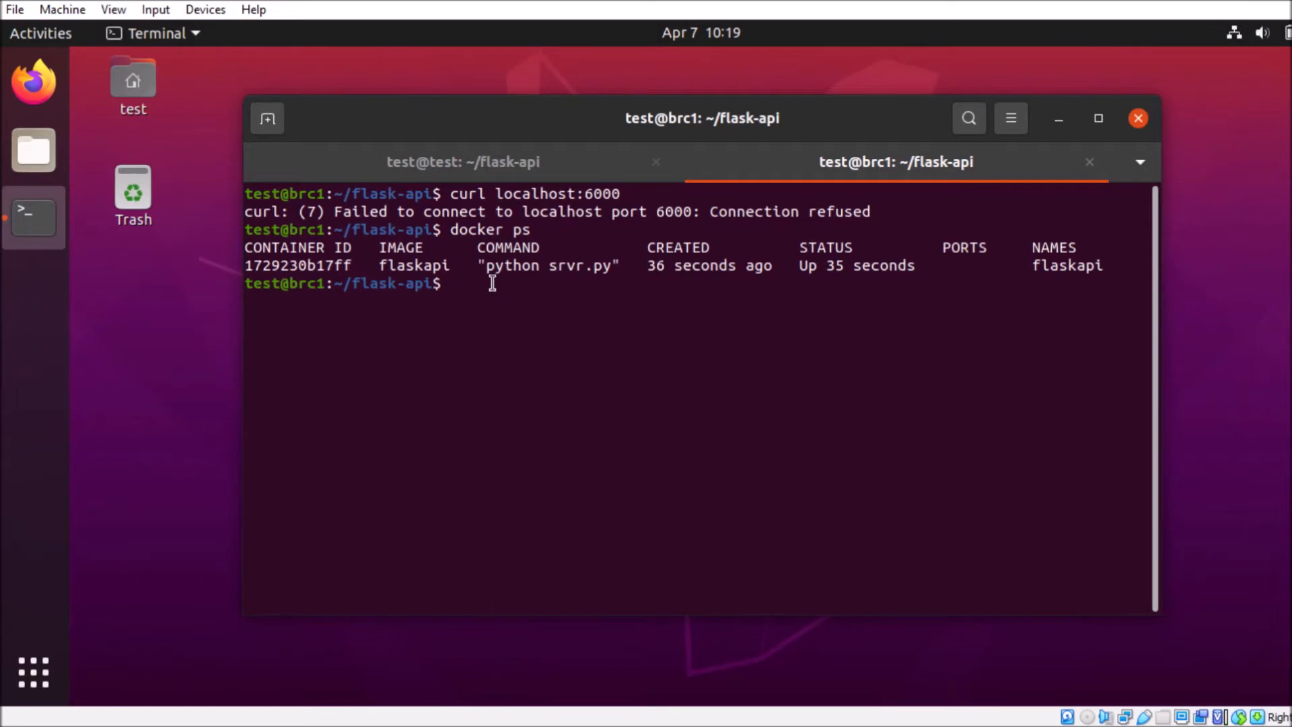
pyautogui.moveTo(532, 310)
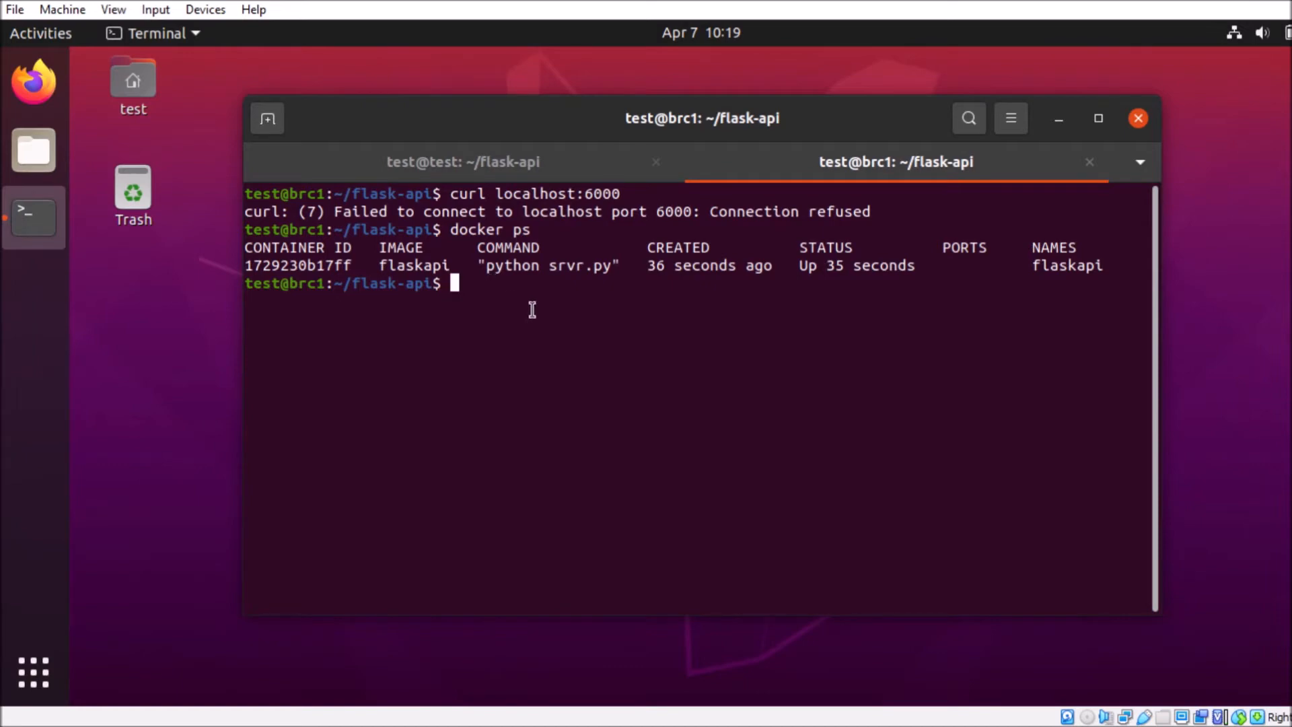
# Enter a bash shell inside the flaskapi container with docker exec -it
pyautogui.write('docker exec -it')
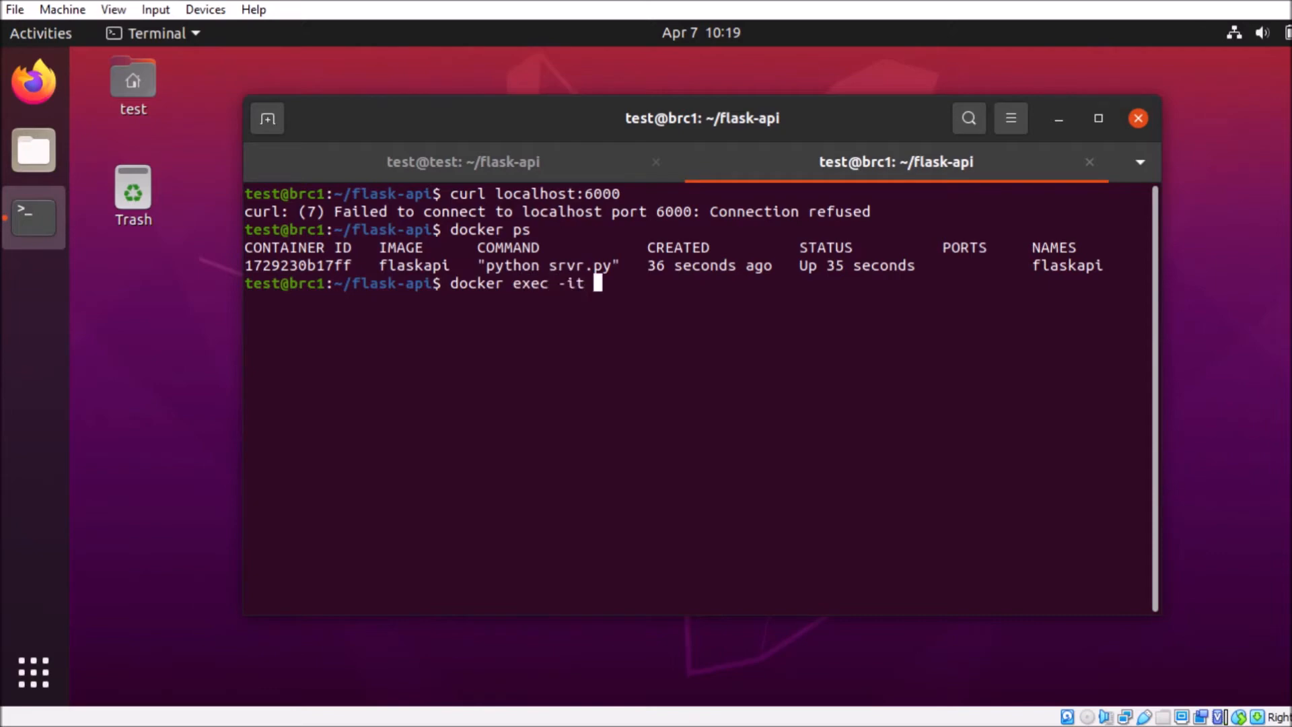
pyautogui.write('flaskapi')
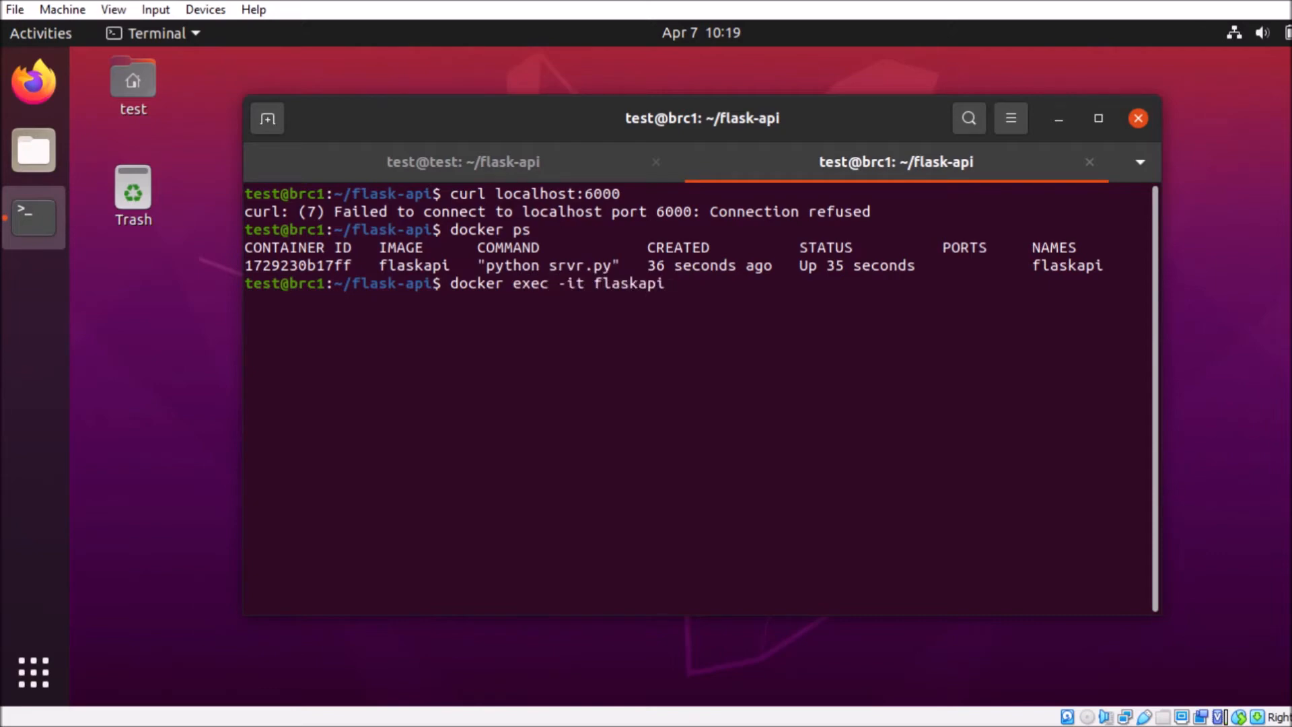
pyautogui.write('/bin/bash')
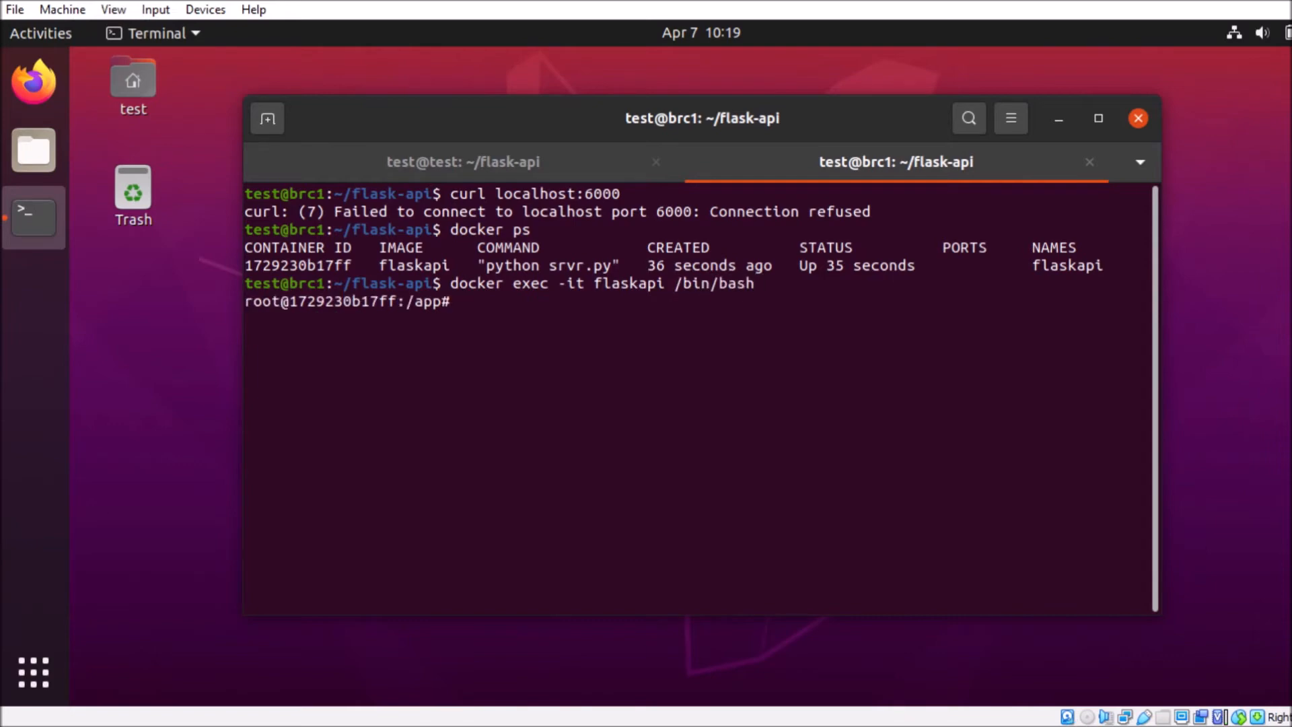
# Curl localhost:6000 inside the container to get hello world, then exit to the host shell
pyautogui.write('curl local')
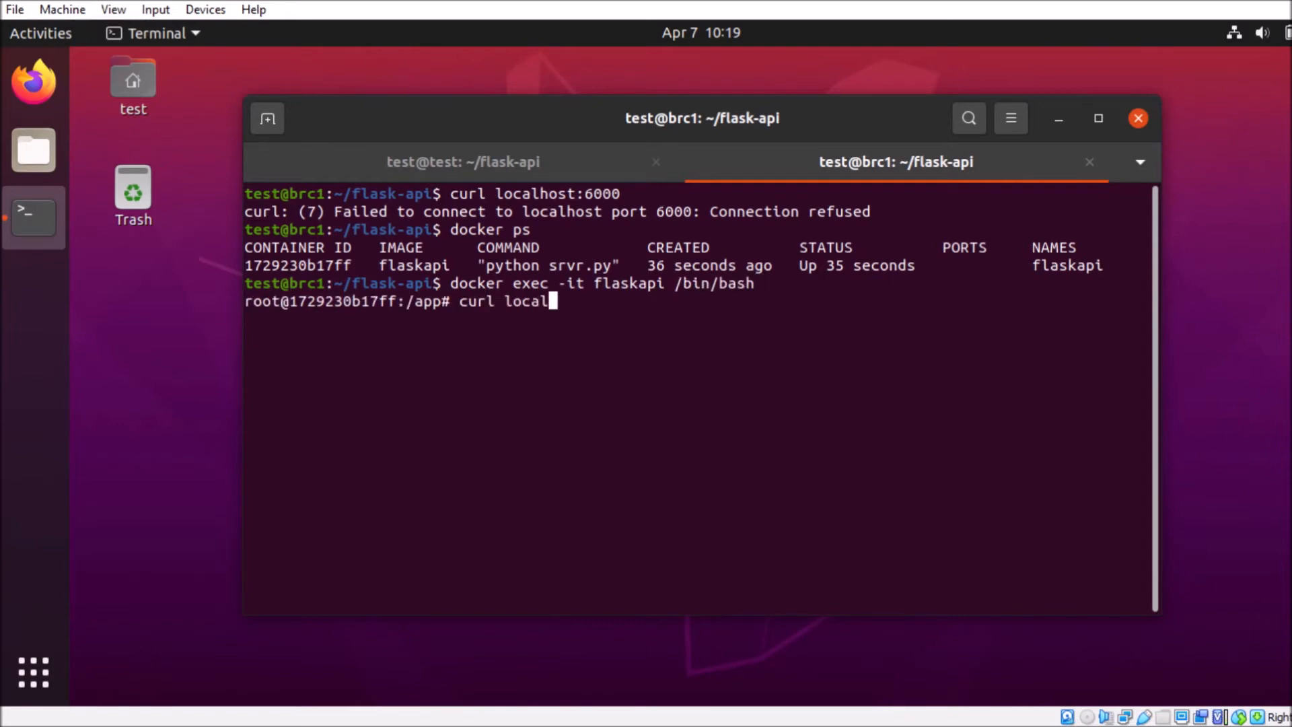
pyautogui.write('host:6000')
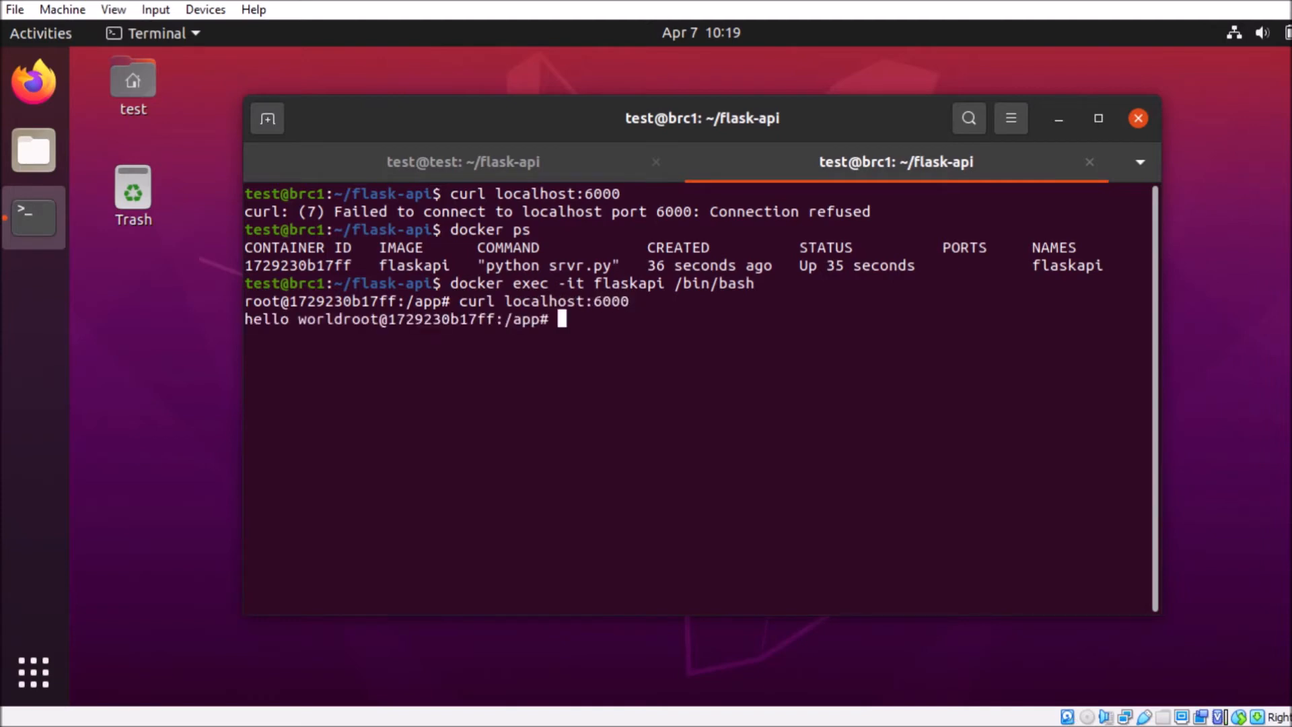
pyautogui.moveTo(610, 317)
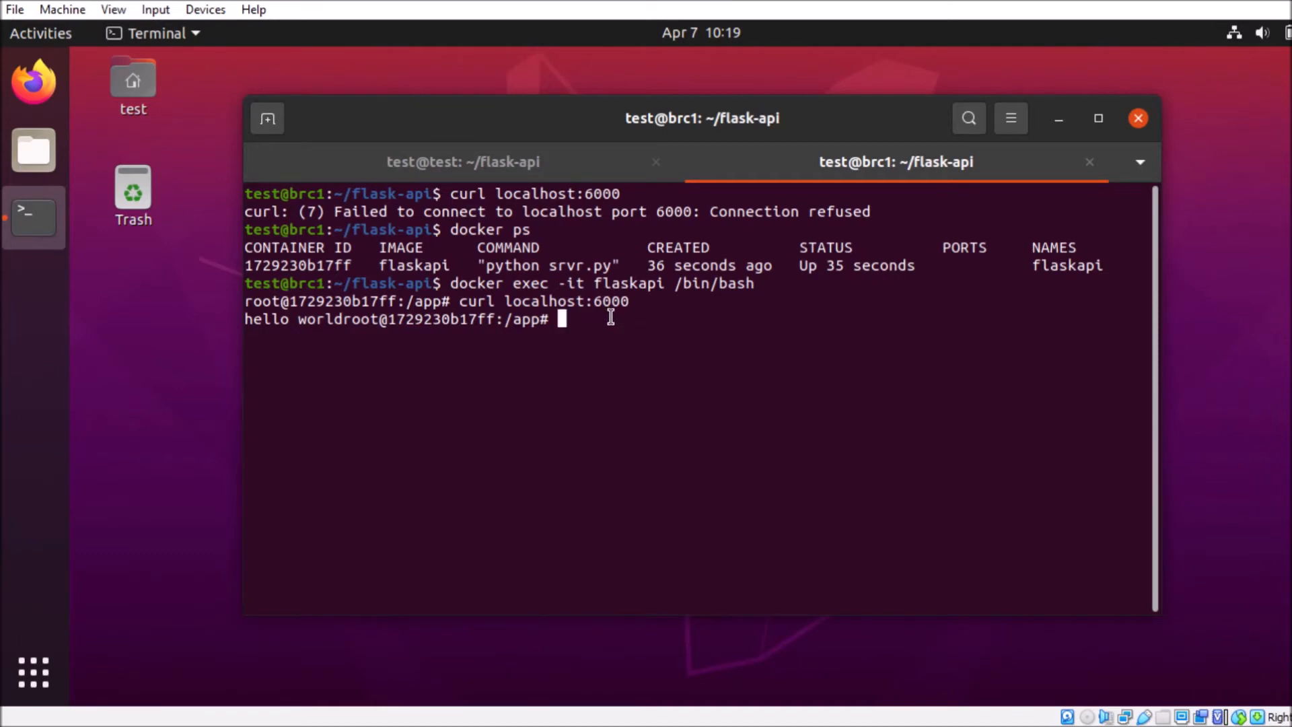
pyautogui.write('exit')
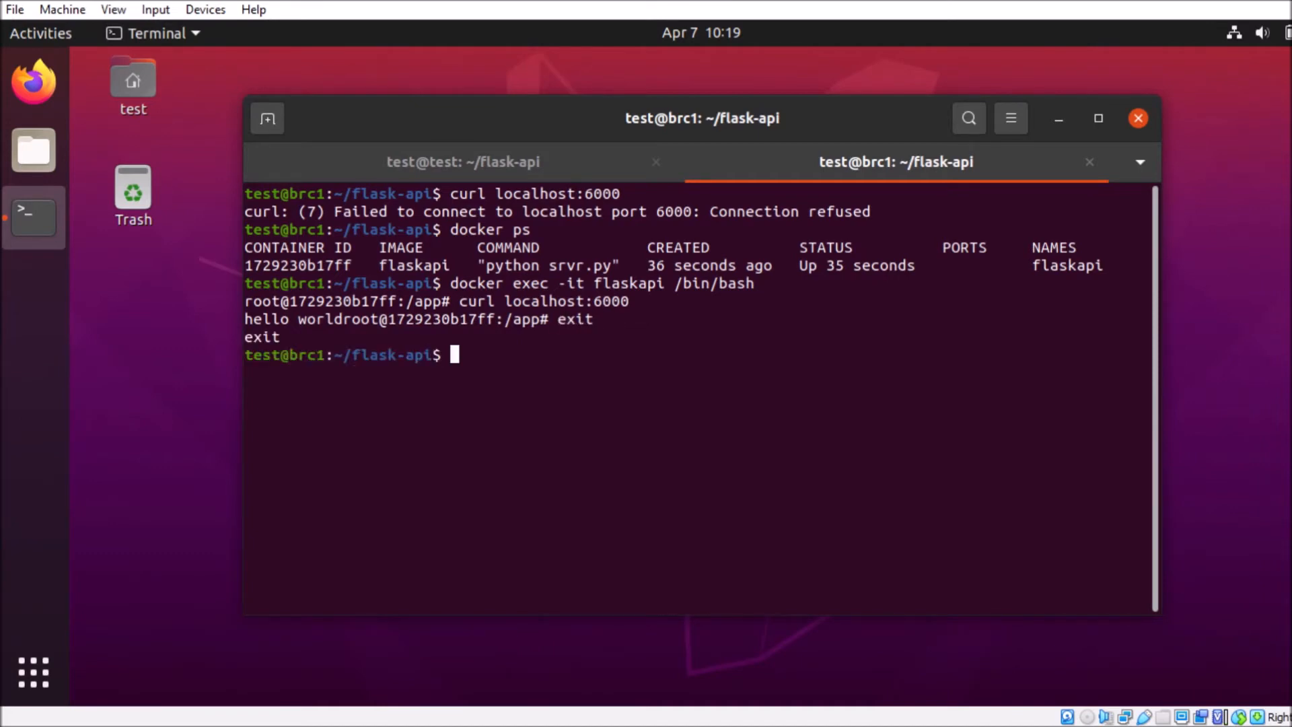
# Grep IPAddress from docker inspect flaskapi, revealing 172.17.0.2
pyautogui.write('docker inspect fla')
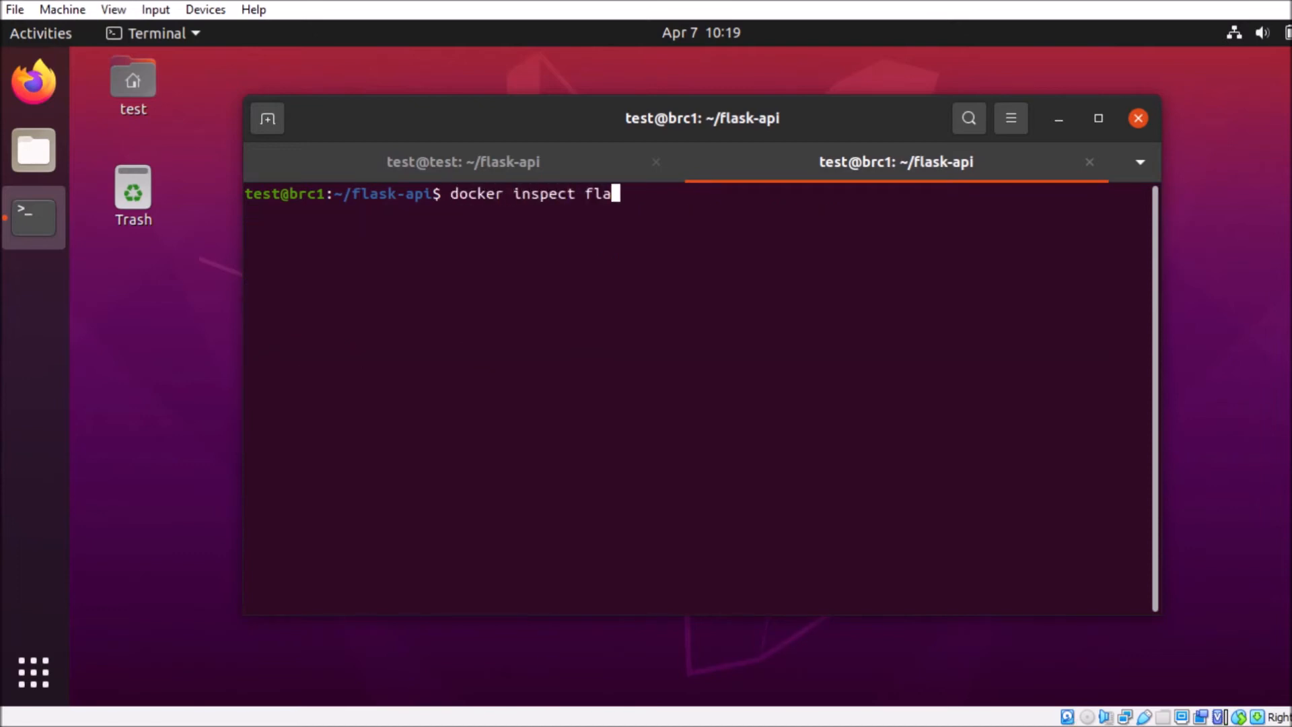
pyautogui.write('skapi|')
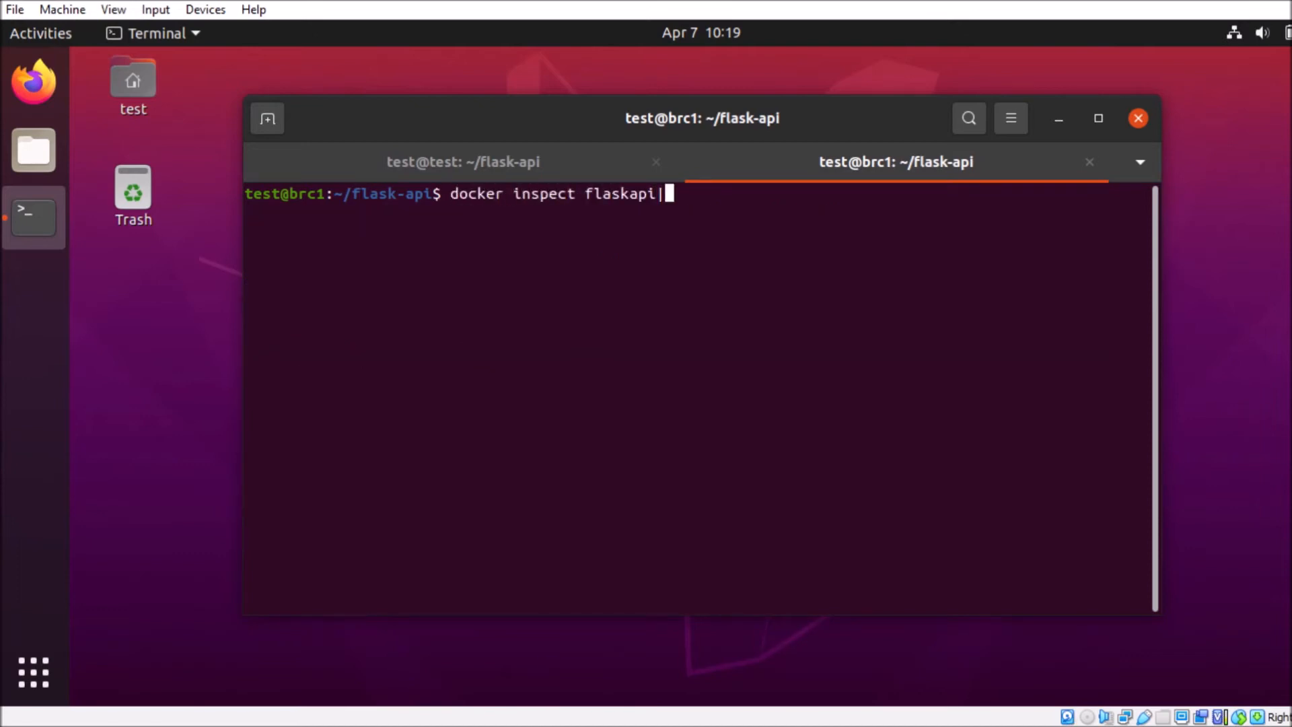
pyautogui.write('" "')
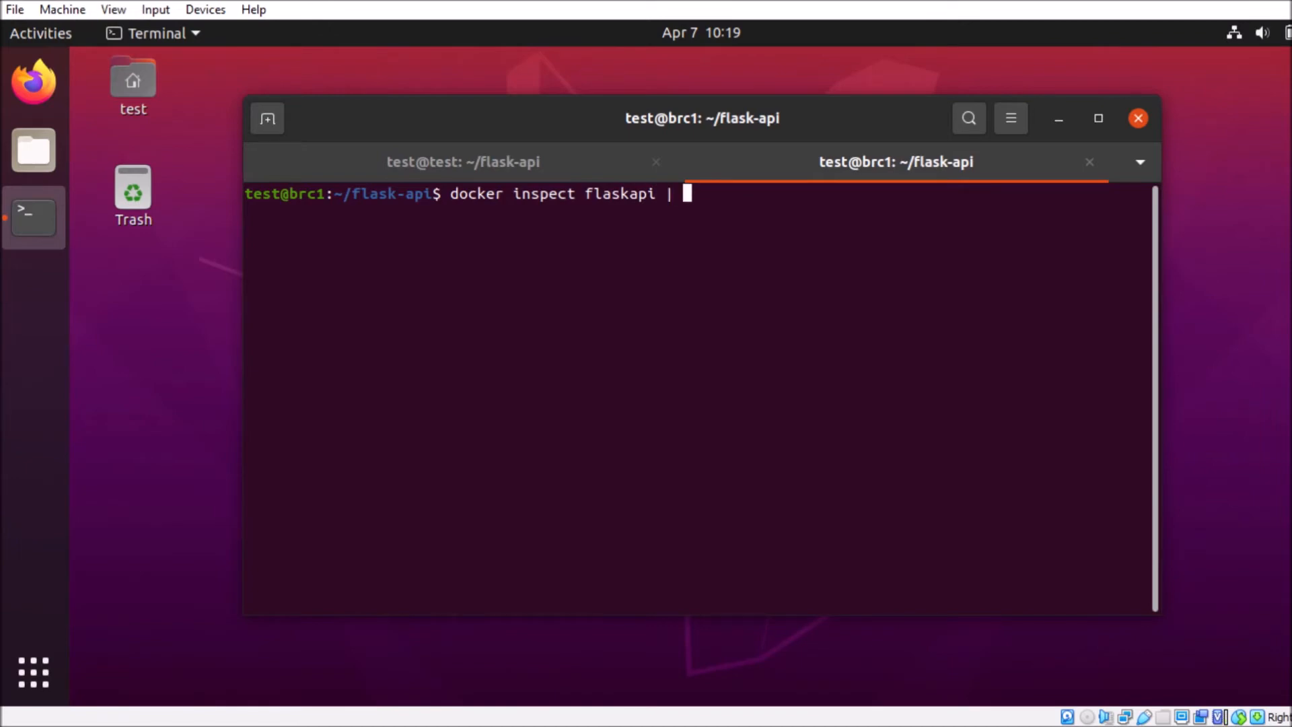
pyautogui.write('grep IP')
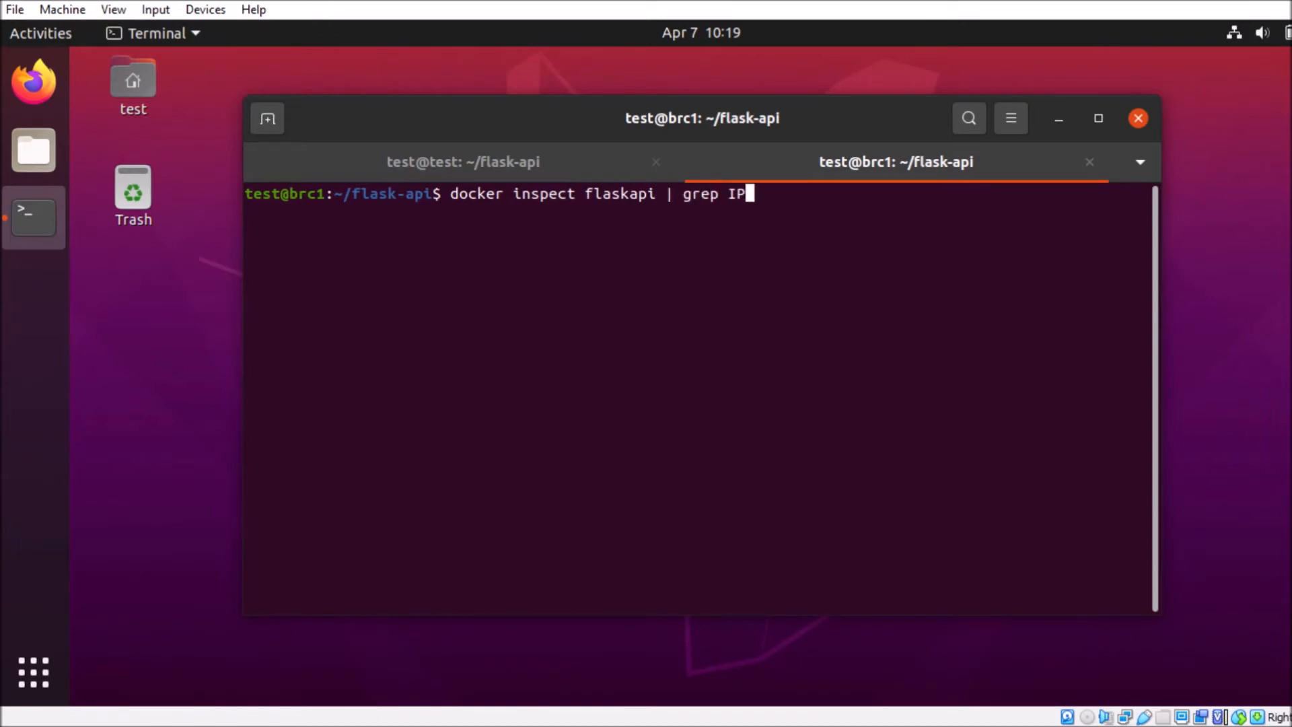
pyautogui.write('Address')
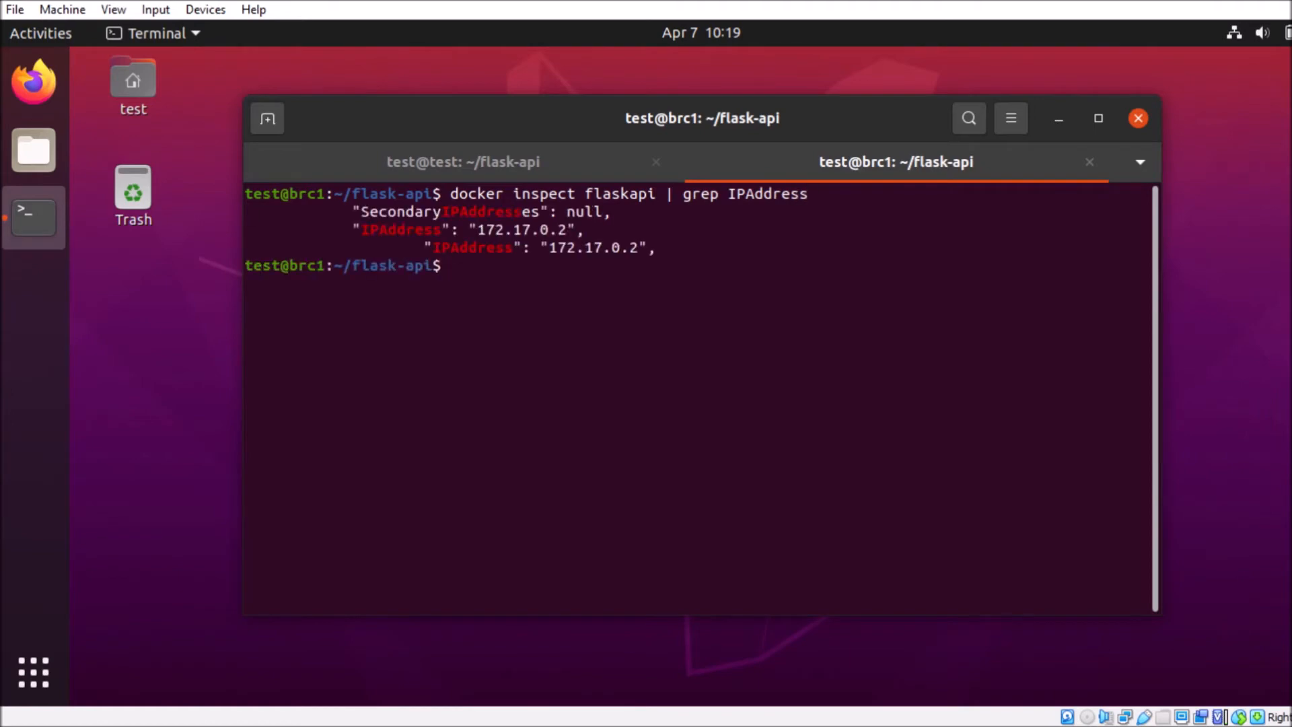
# Curl 172.17.0.2:6000 from the host and get hello world back
pyautogui.write('curl 1')
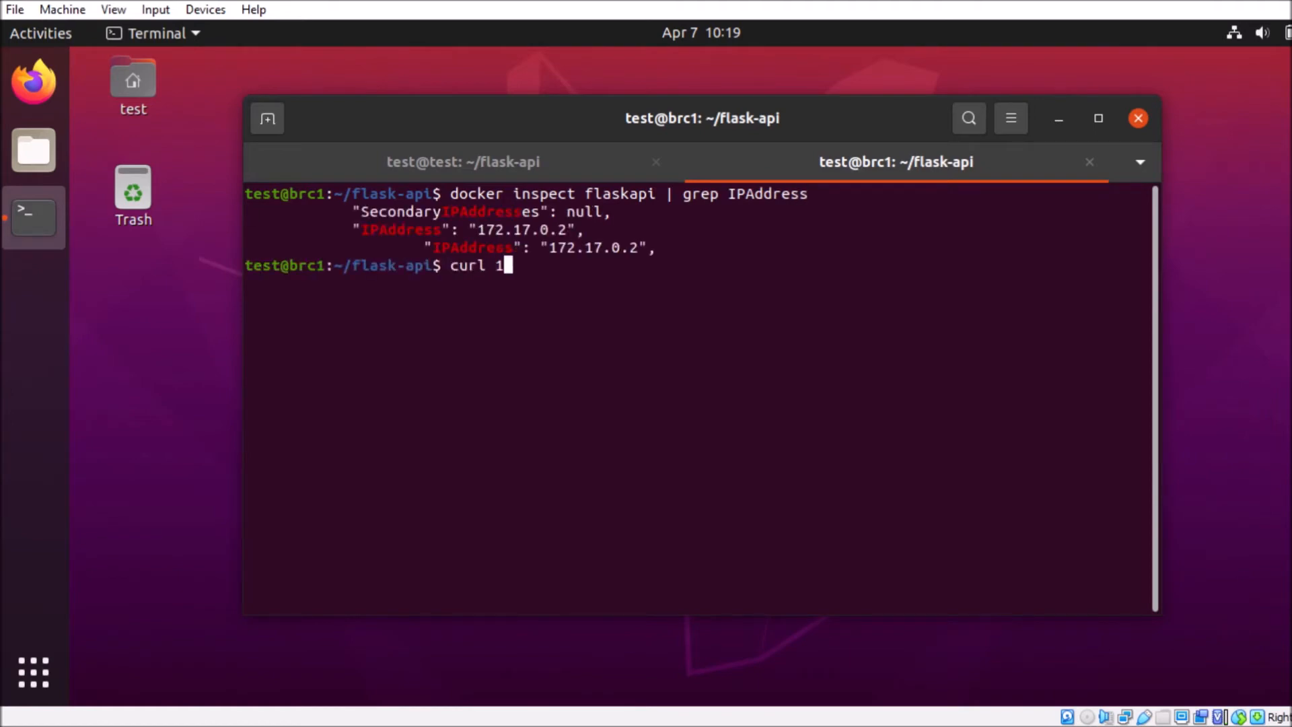
pyautogui.write('72.17.')
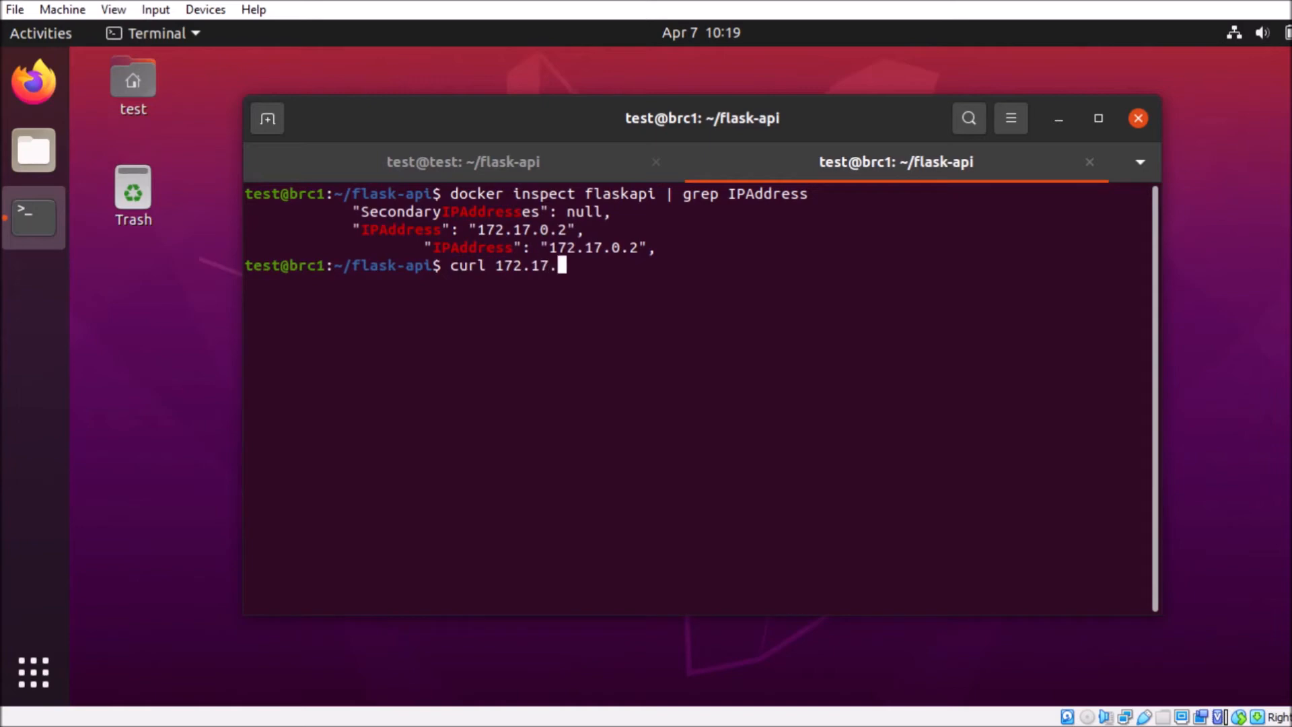
pyautogui.write('0.2:6000')
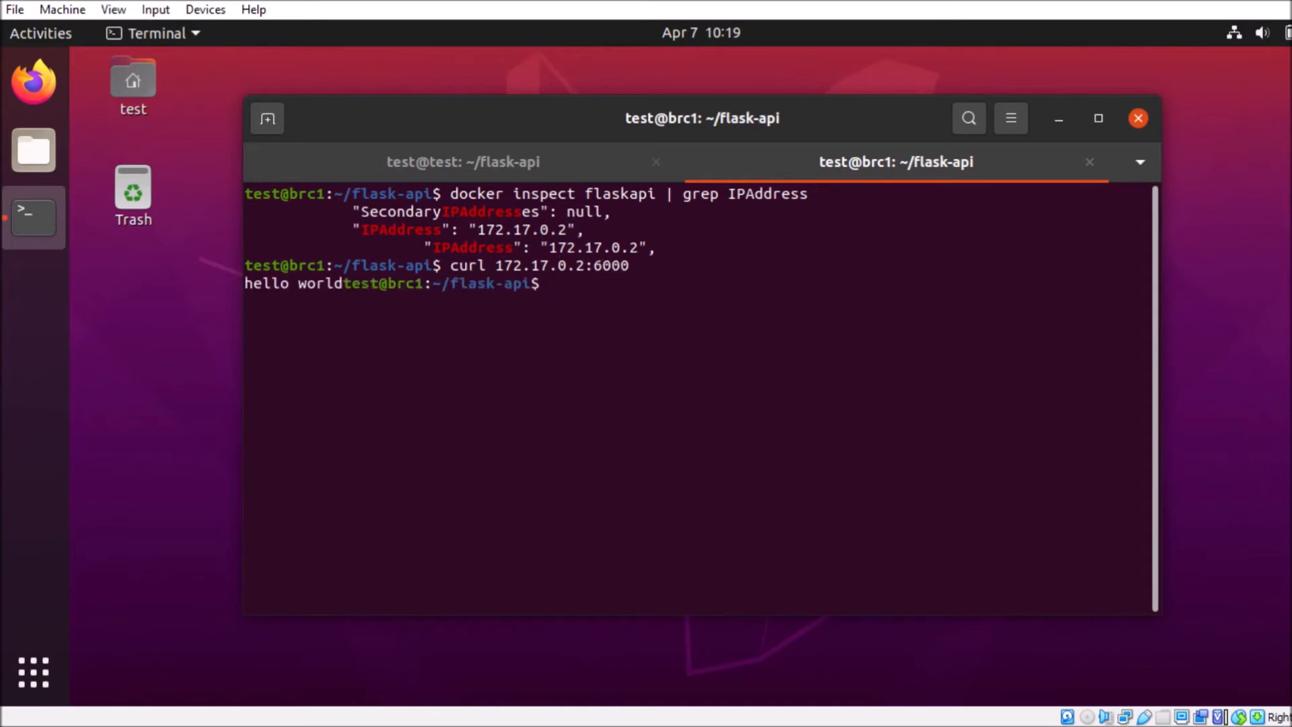
pyautogui.doubleClick(296, 282)
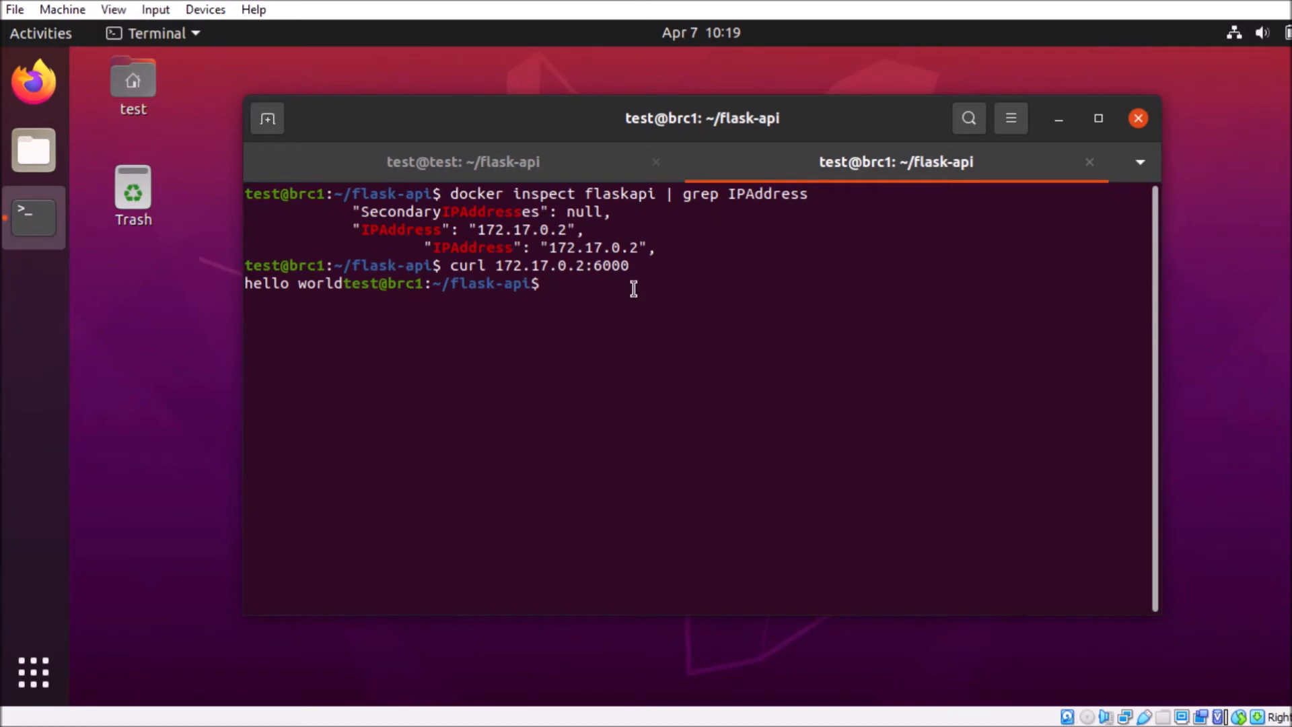
# Run docker stop flaskapi, then docker rm flaskapi to remove the container
pyautogui.write('docker stop flaskapi')
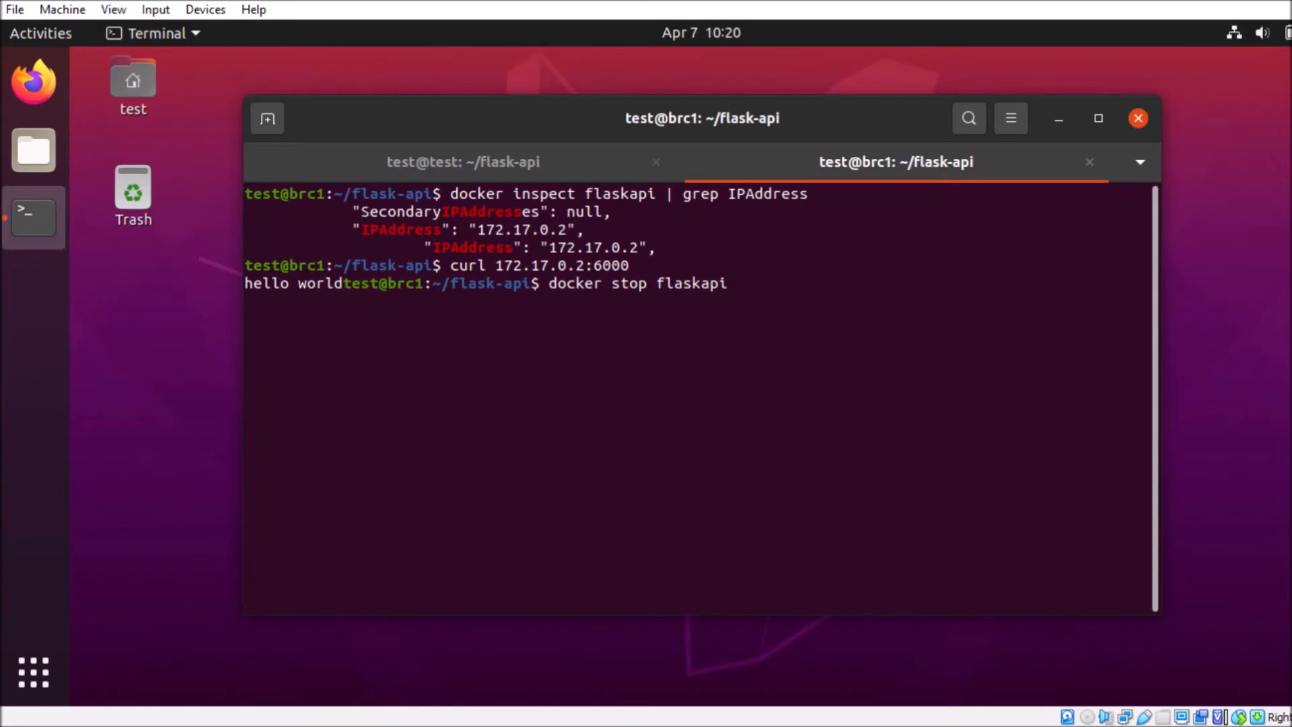
pyautogui.press('Return')
pyautogui.write('docker ')
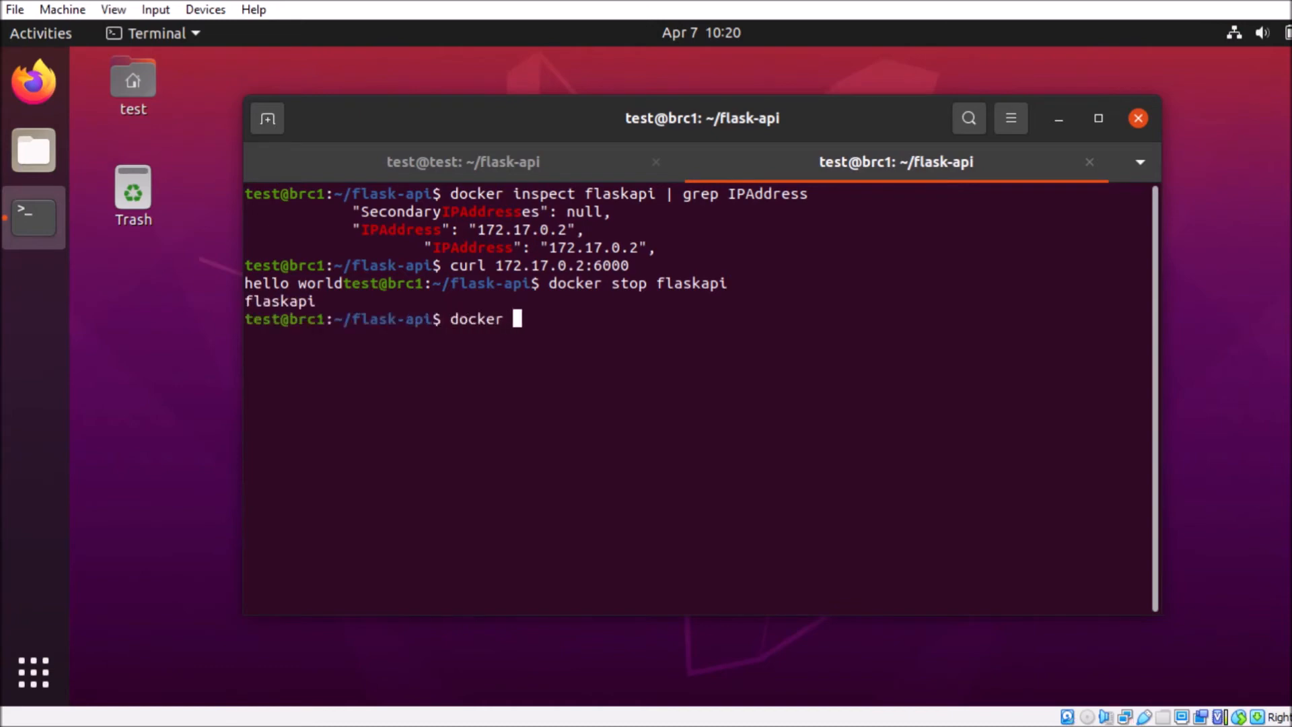
pyautogui.write('rm flaska')
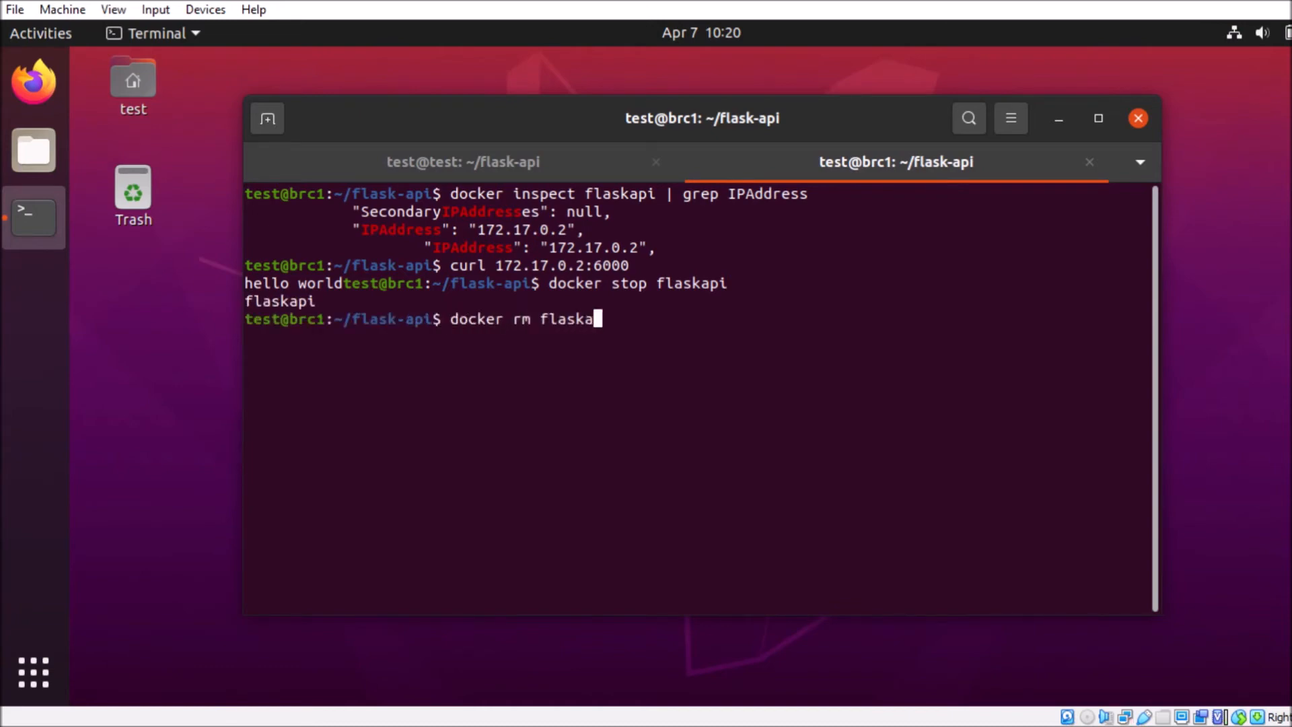
pyautogui.write('i')
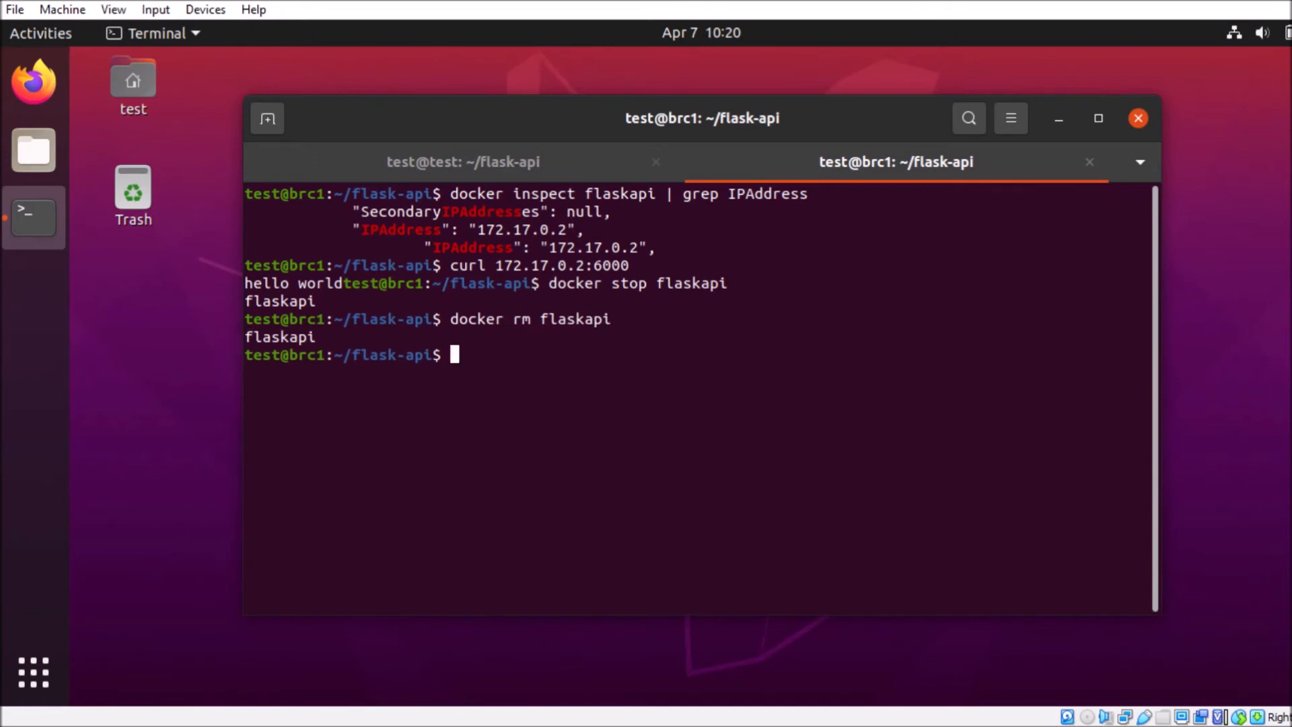
# Run docker run --name flaskapi -p 6000:6000 flaskapi to publish port 6000
pyautogui.write('docker run --')
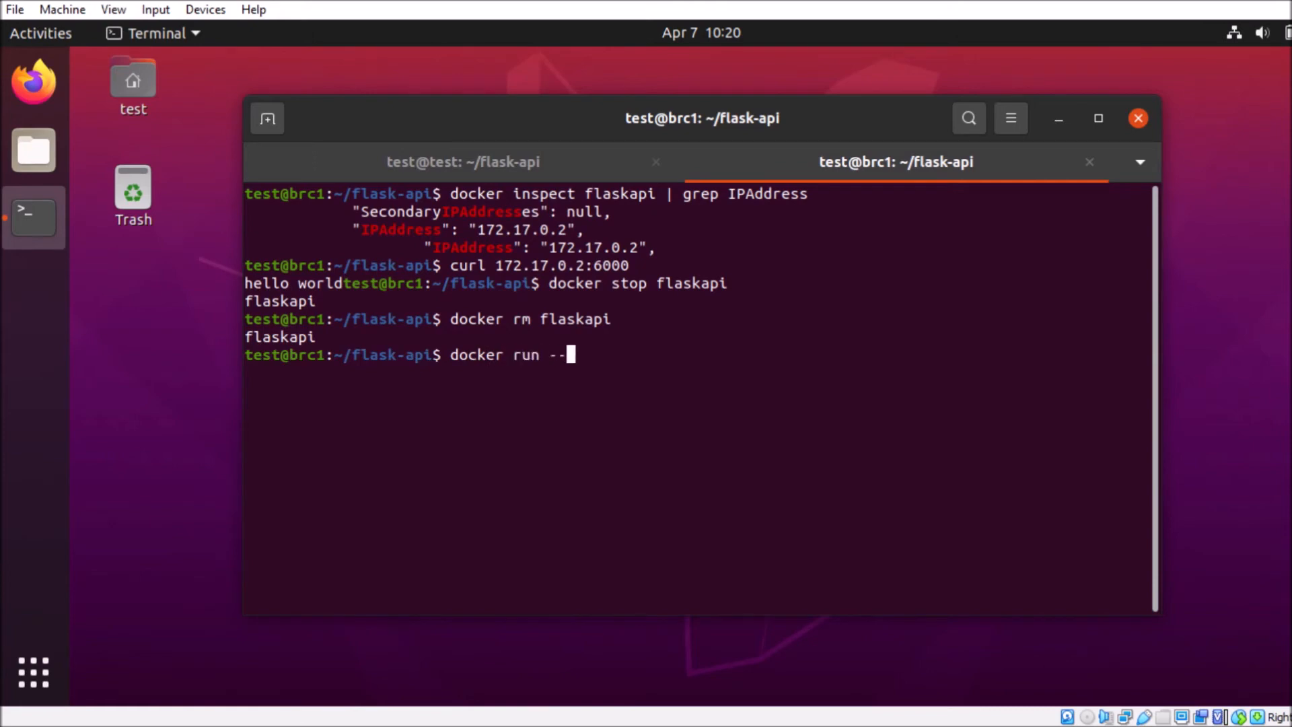
pyautogui.write('name')
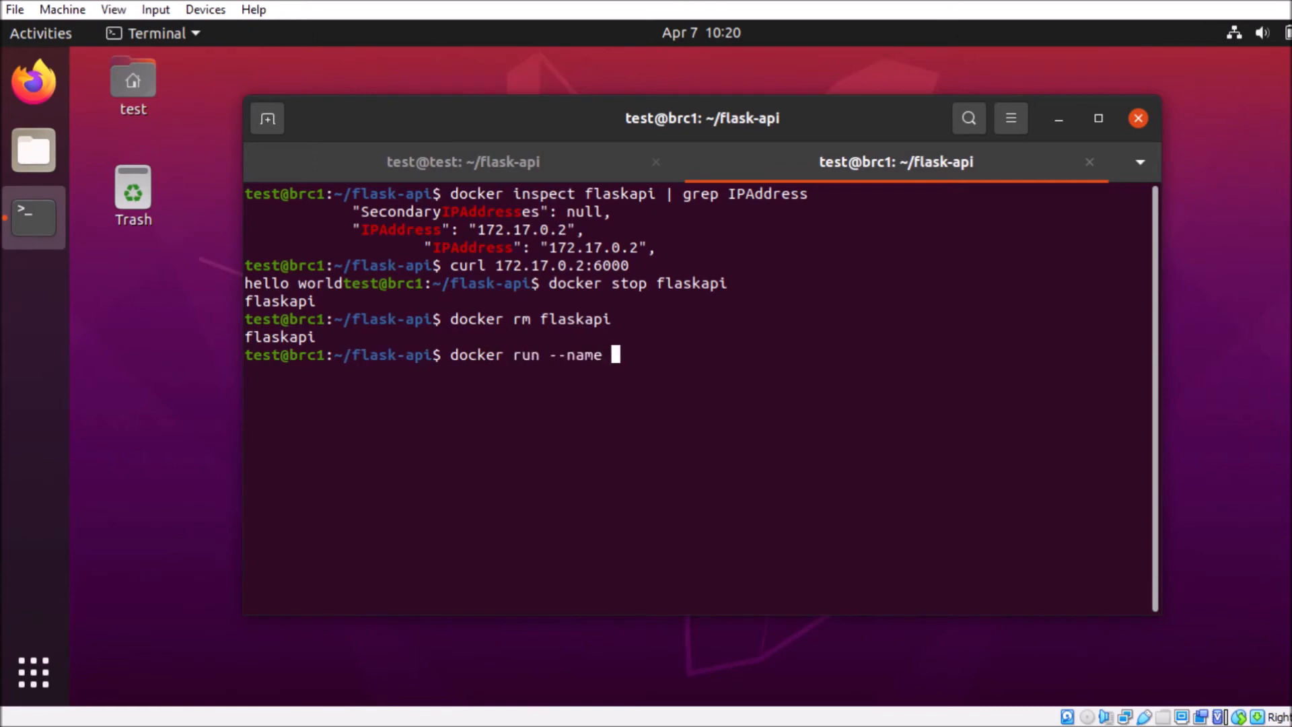
pyautogui.write('flaskapi')
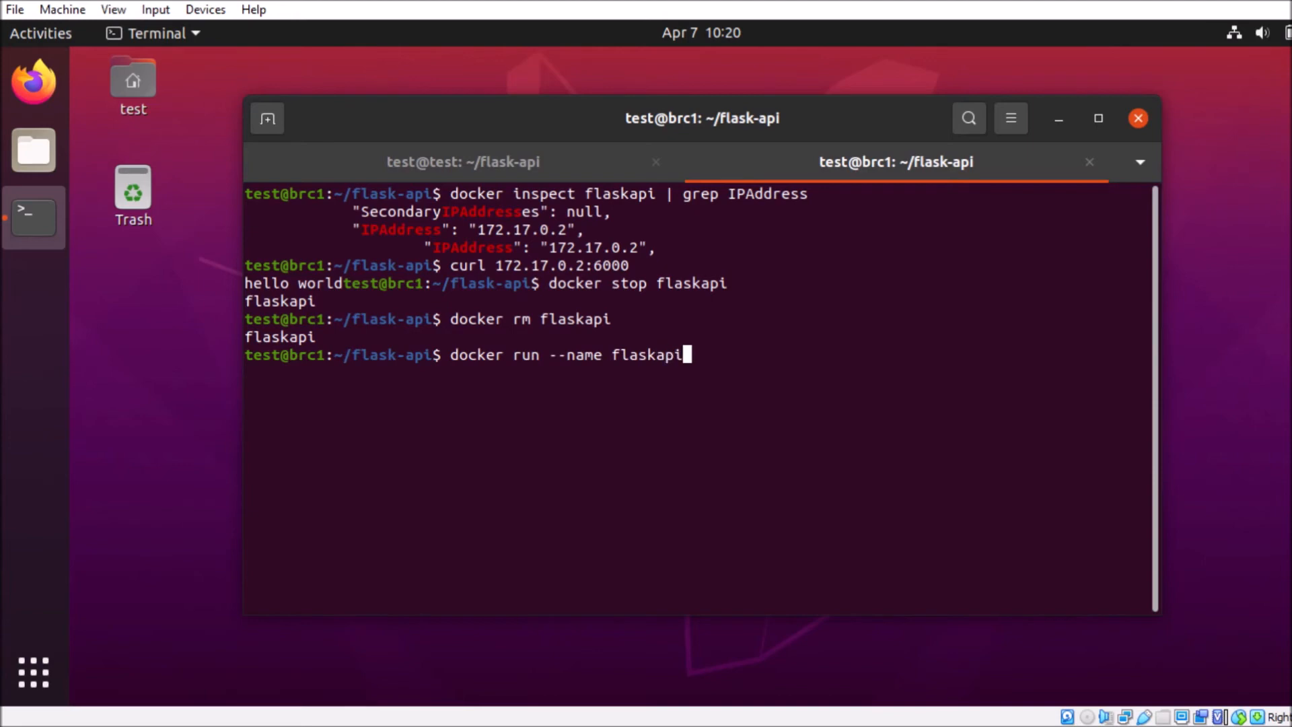
pyautogui.write('-p')
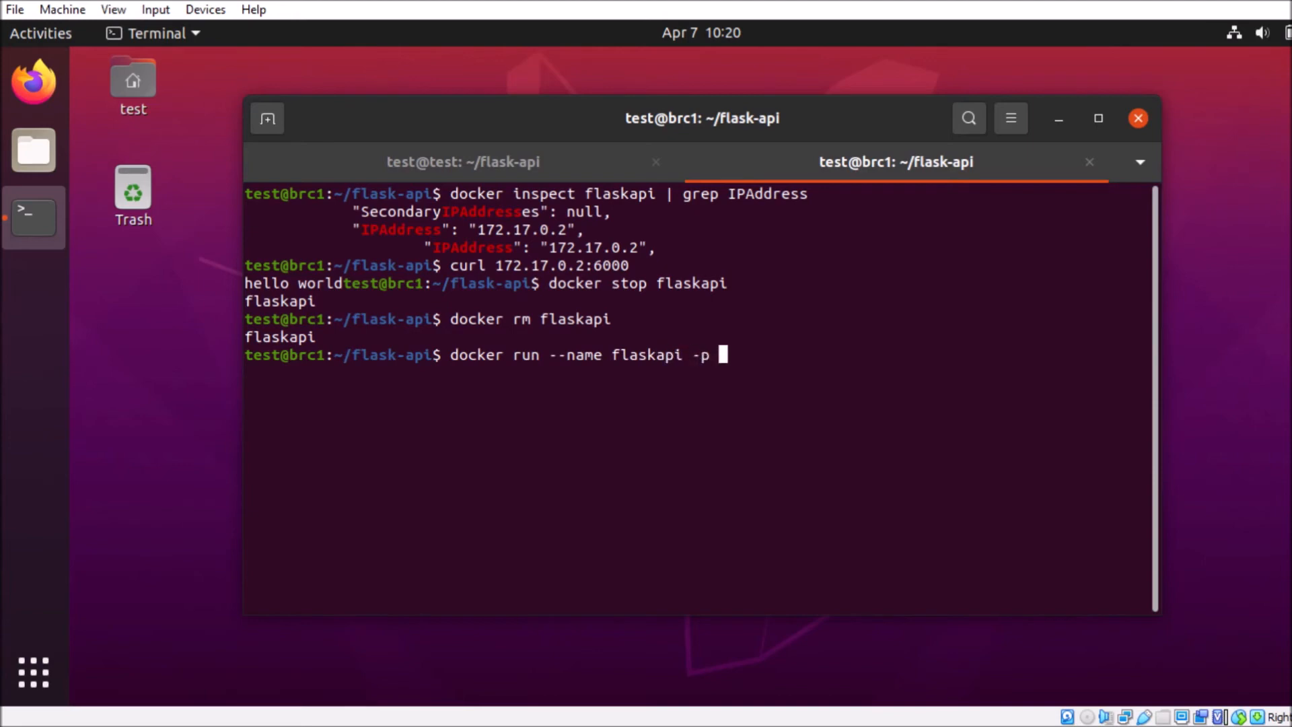
pyautogui.write('6000')
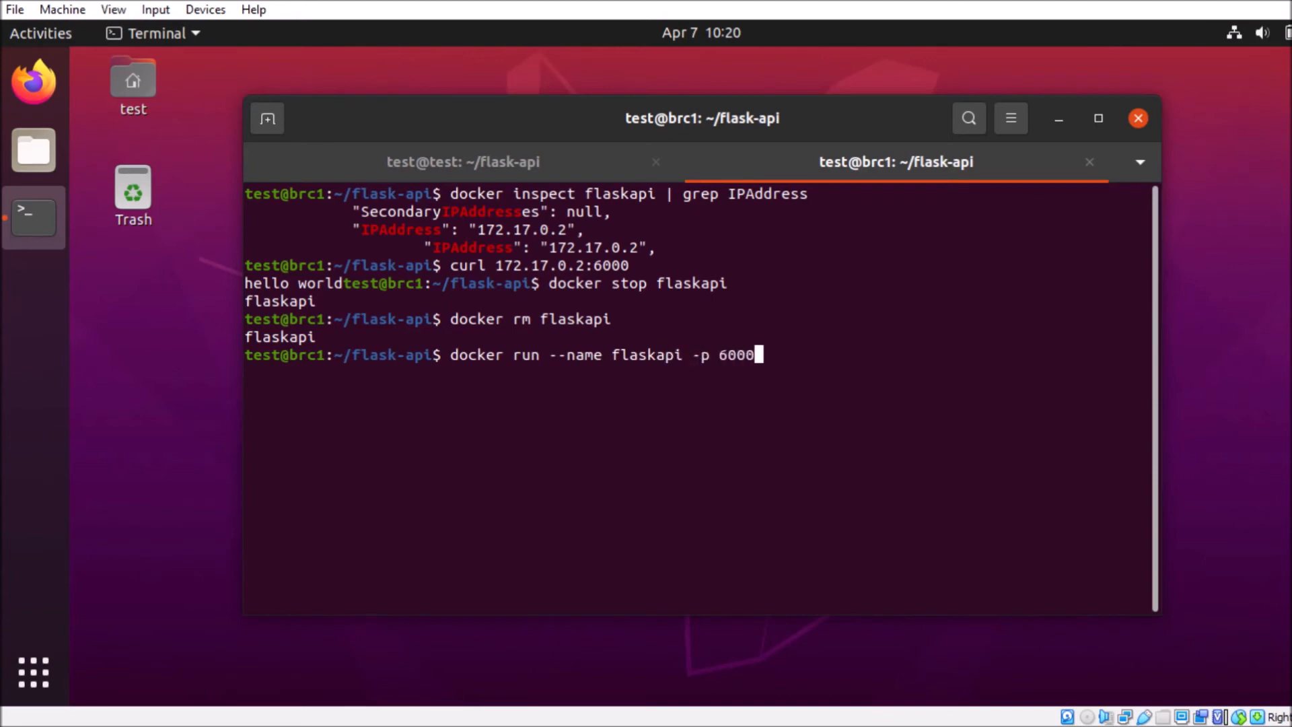
pyautogui.write(':8')
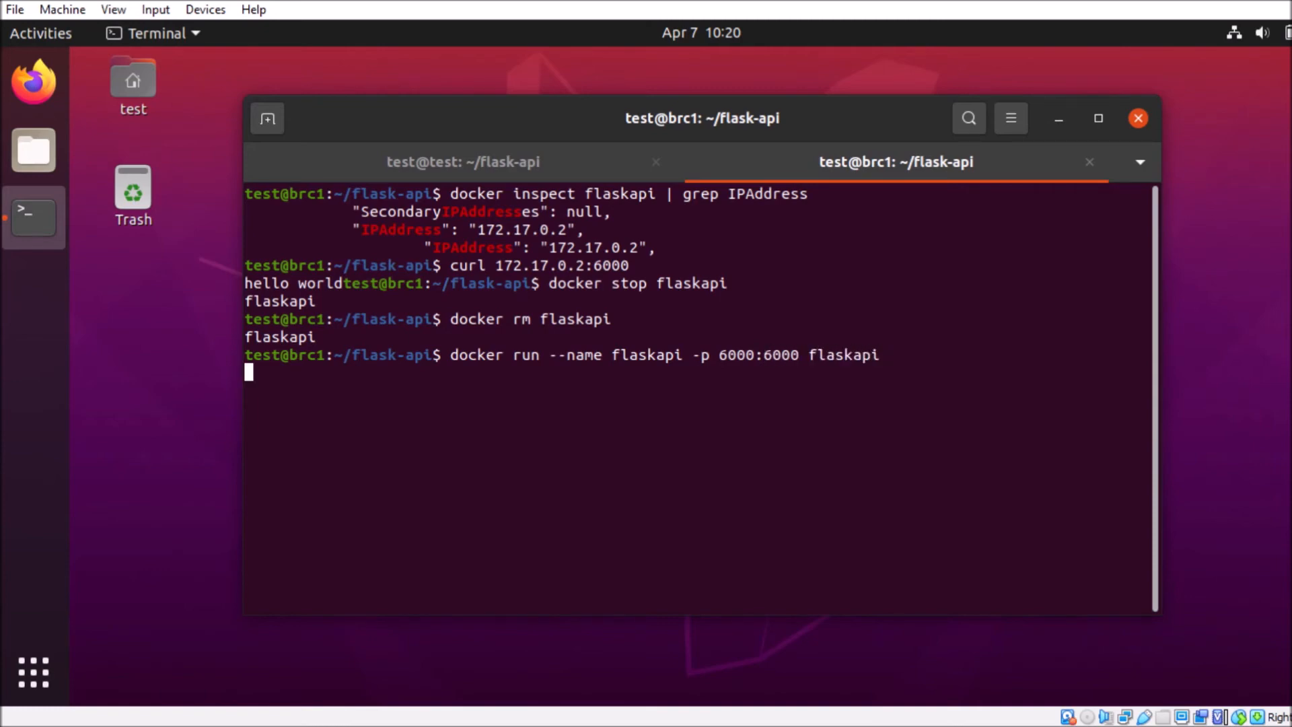
pyautogui.press('Return')
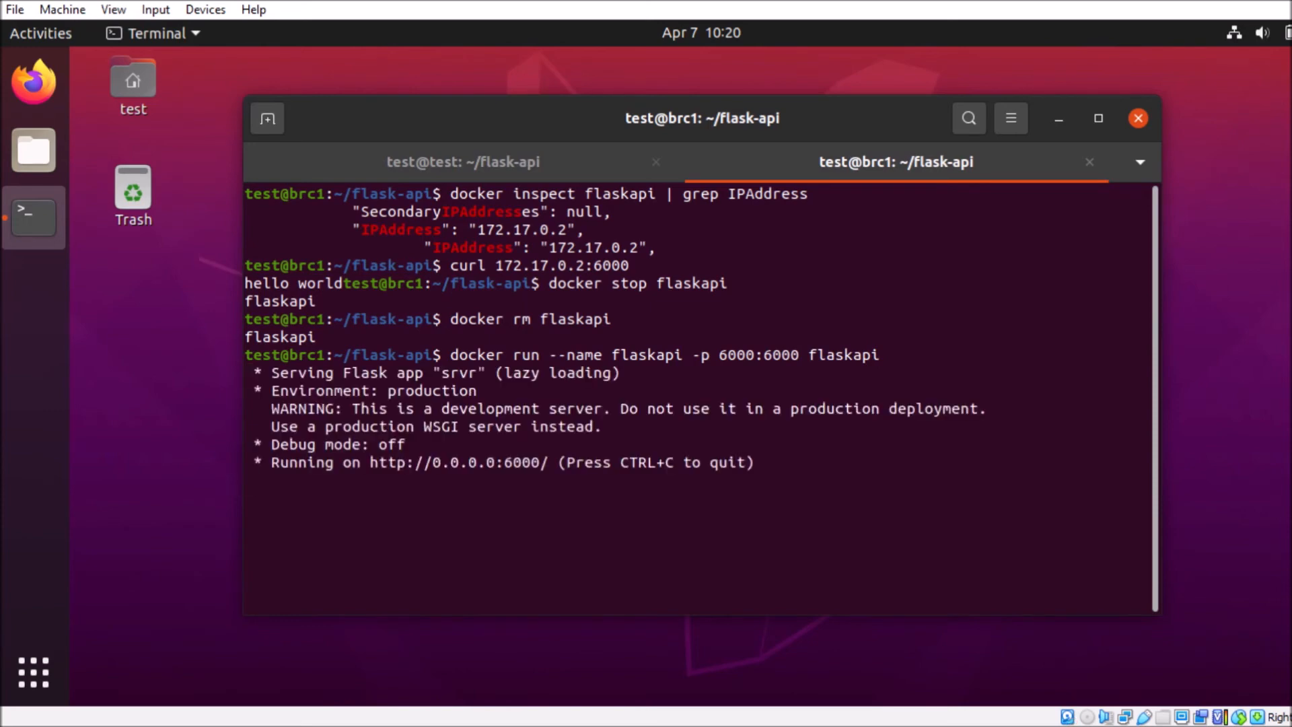
# In a new terminal tab, curl localhost:6000 and get hello world
pyautogui.click(267, 119)
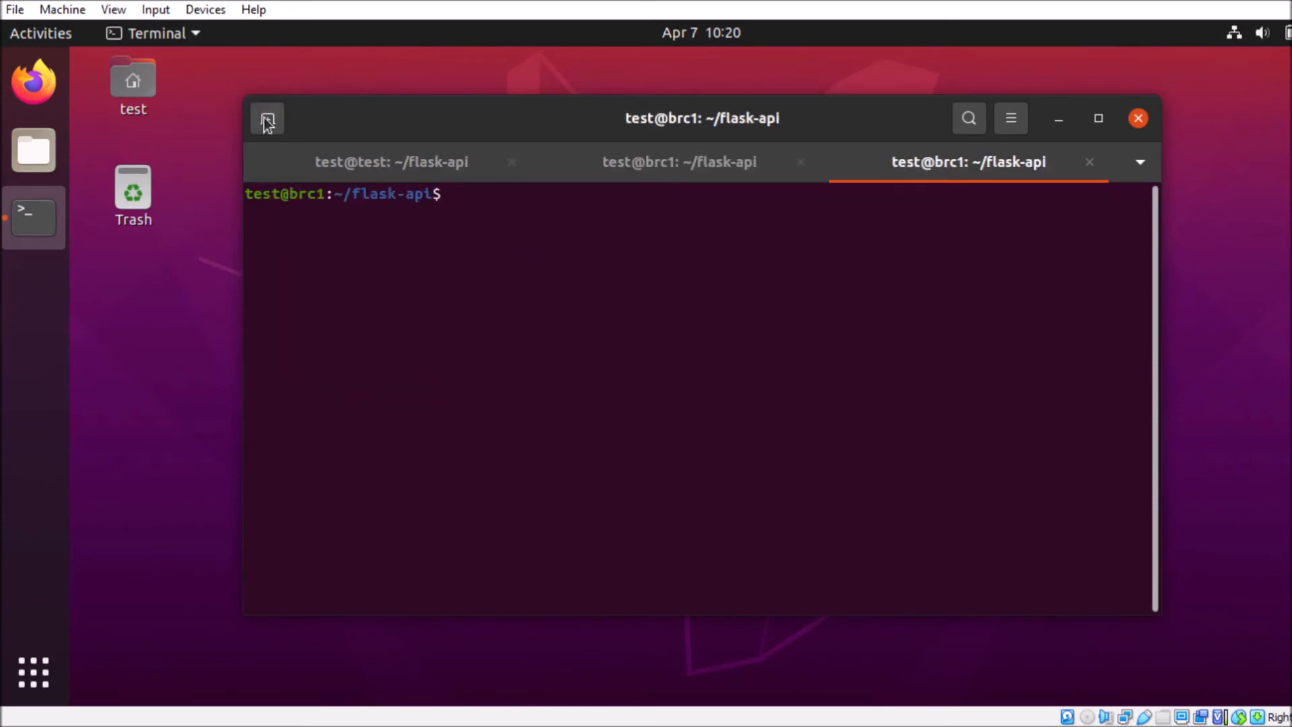
pyautogui.write('curl local')
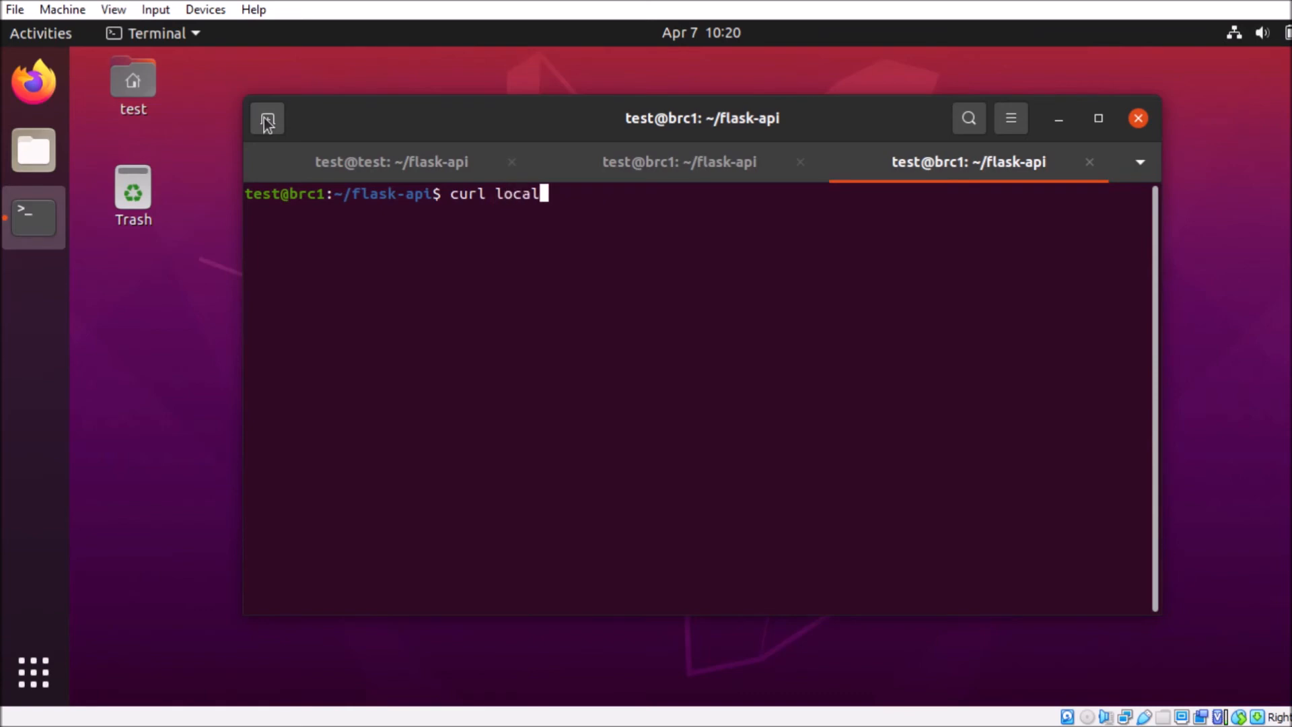
pyautogui.write('host:6000')
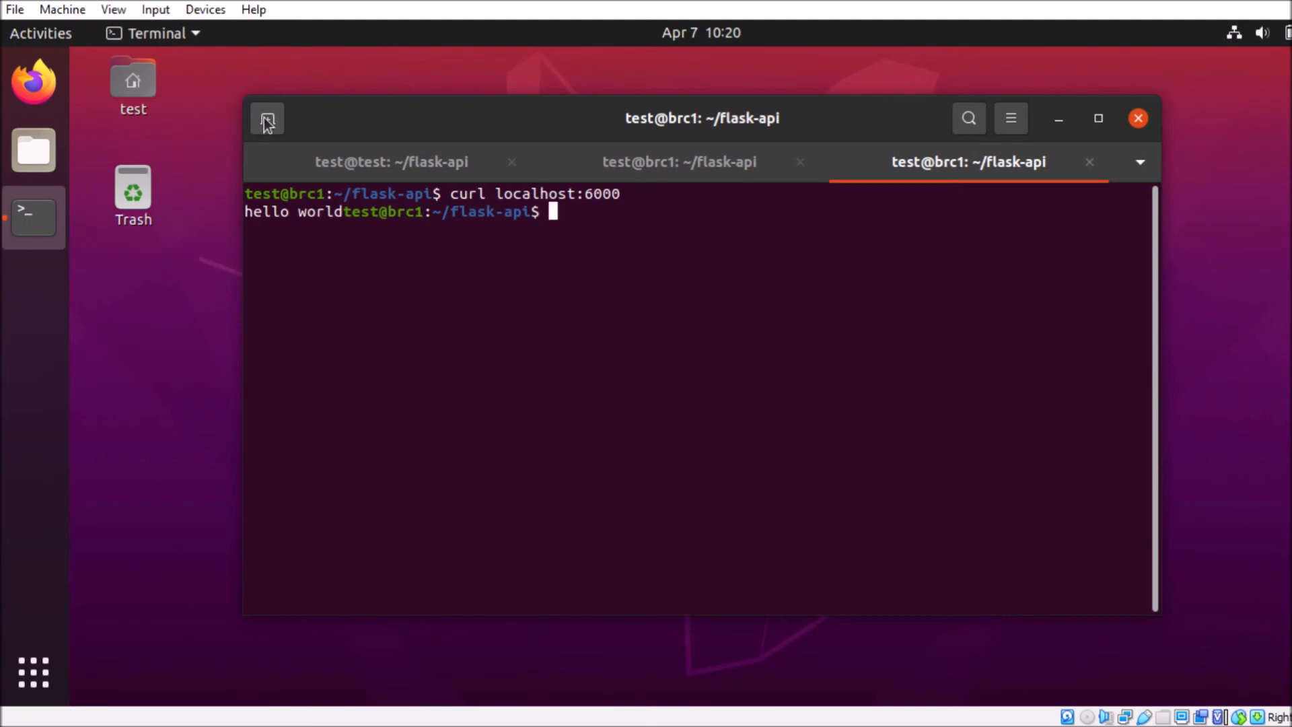
# Stop the server with Ctrl+C, remove flaskapi, then rerun it with -p 4321:6000
pyautogui.click(680, 162)
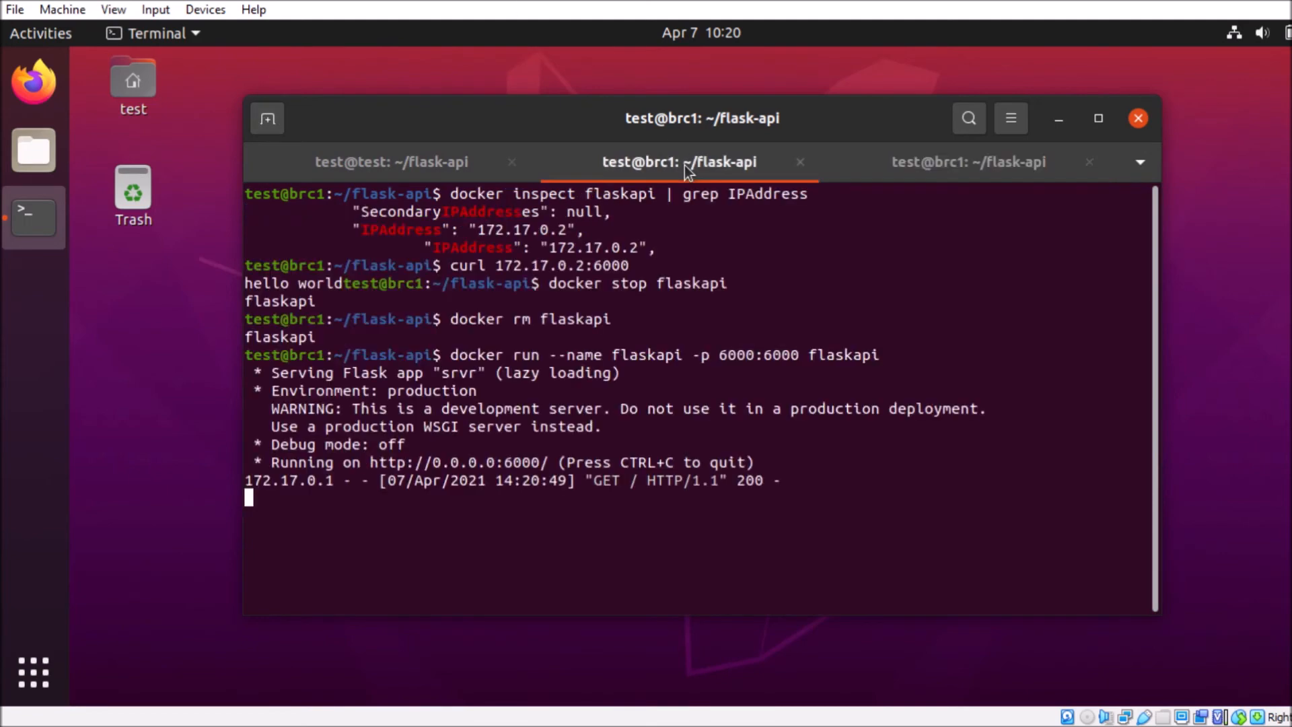
pyautogui.press('ctrl+c')
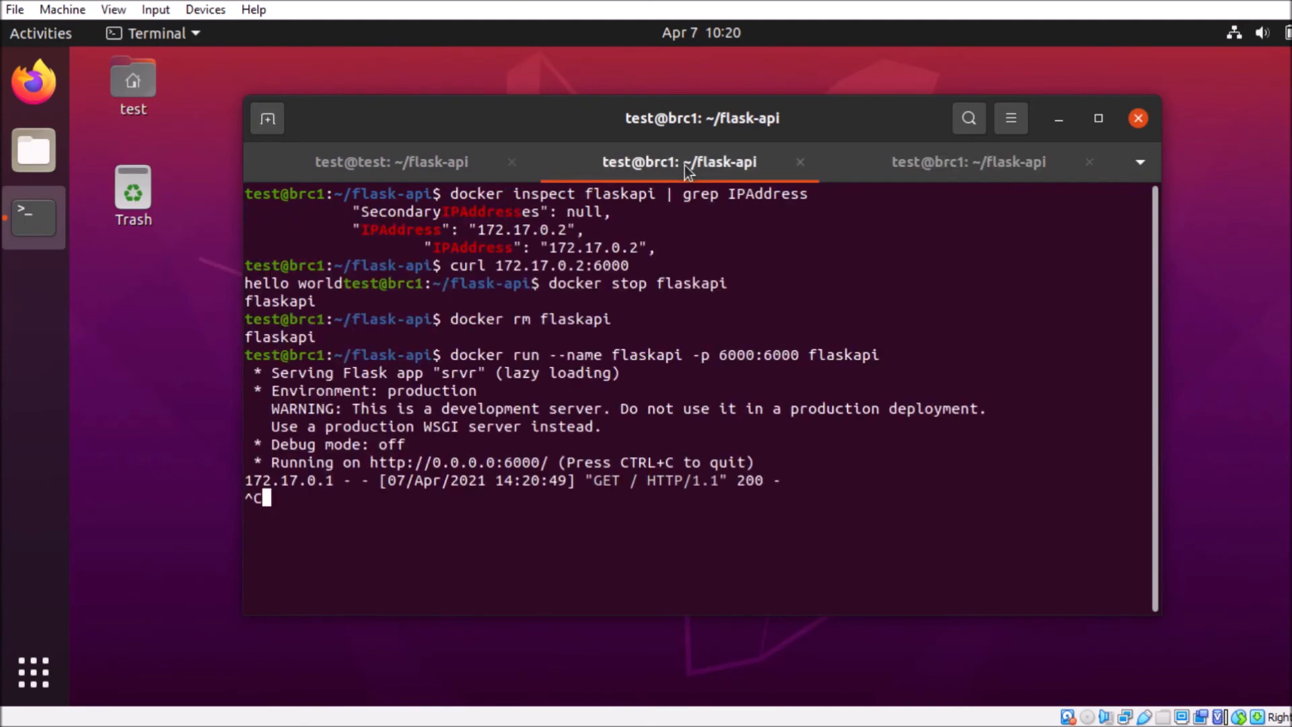
pyautogui.write('docker run --name flaskapi -p 6000:6000 flaskapi')
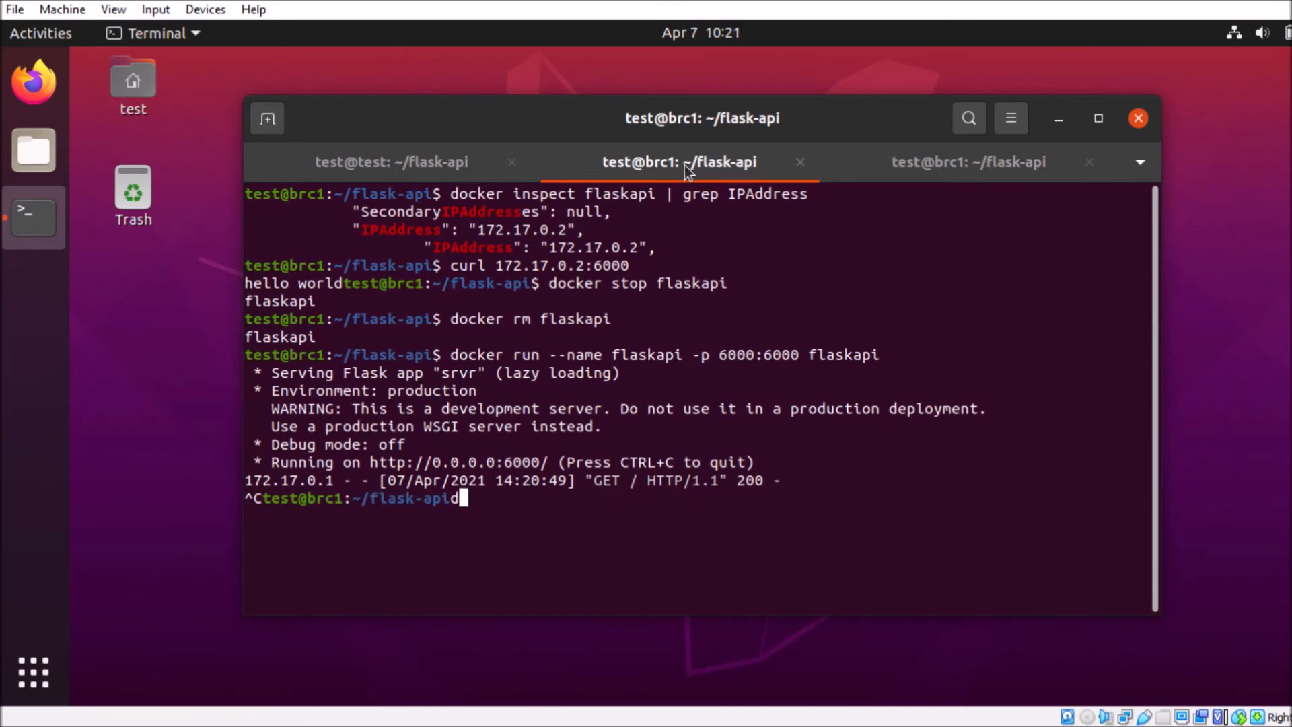
pyautogui.write('ocker rm flaskapi')
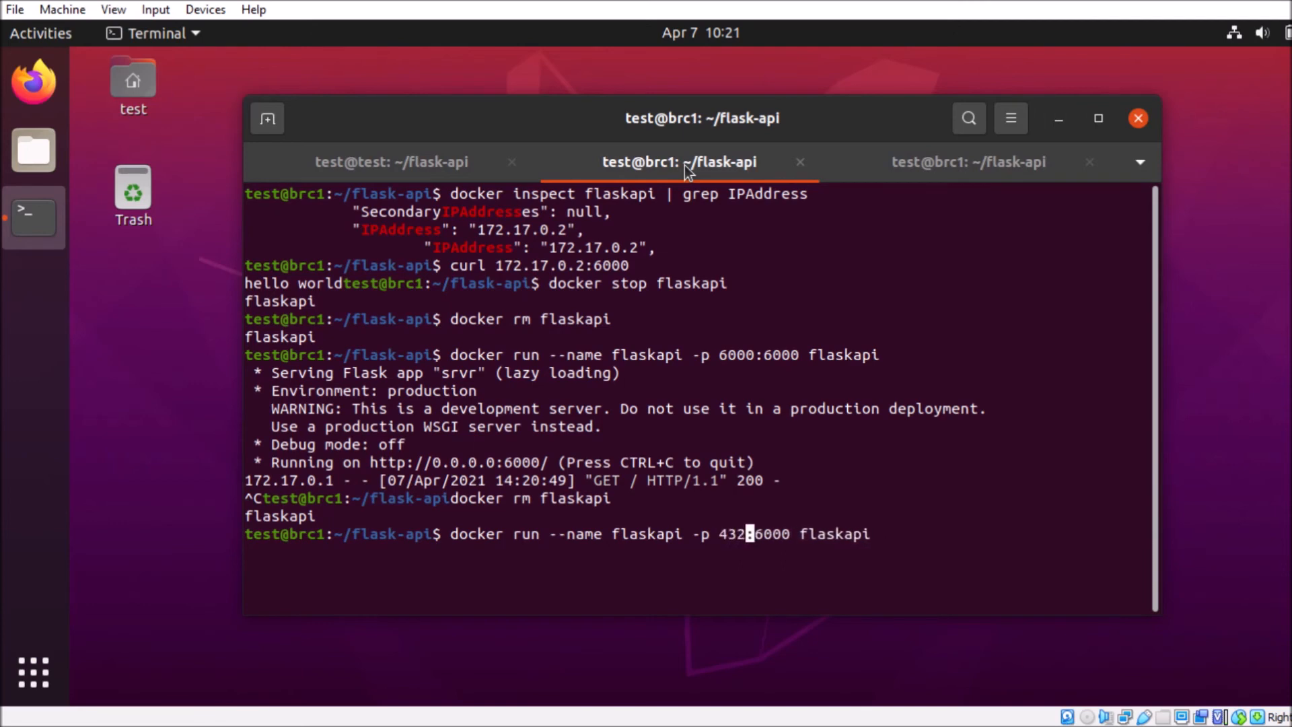
pyautogui.write('1:')
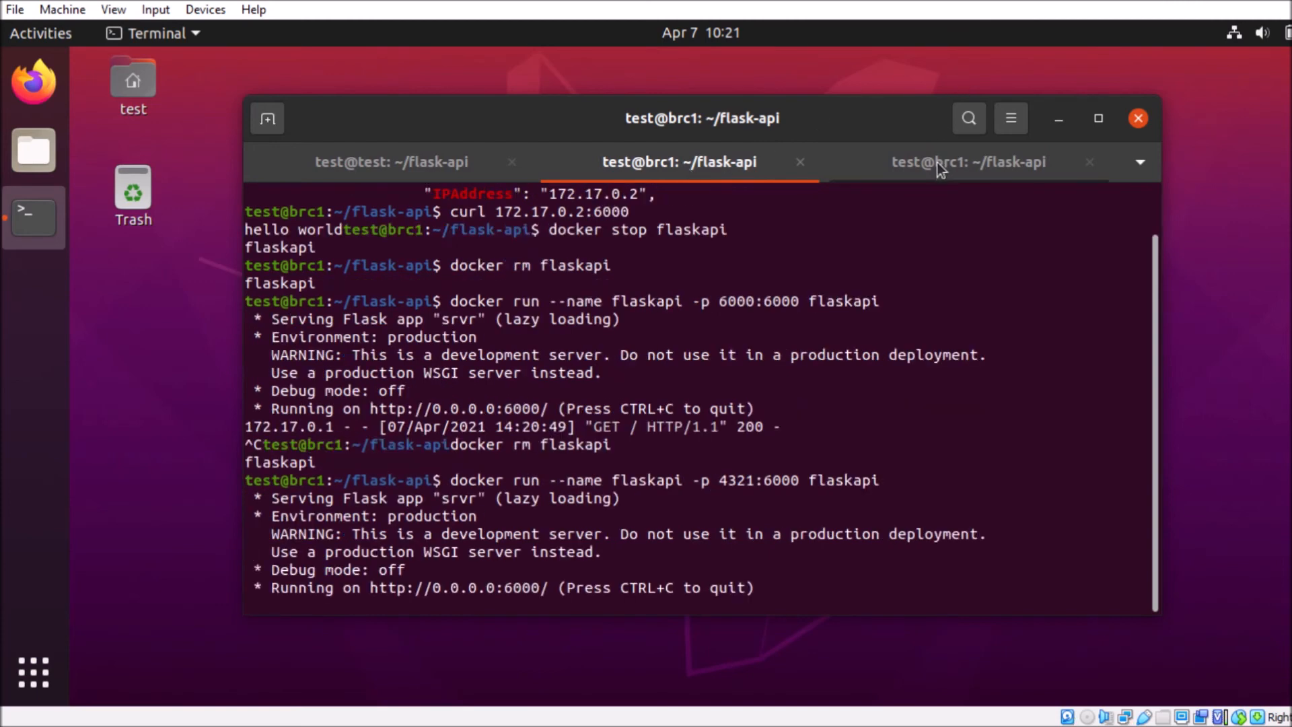
# In the test tab, confirm the 4321->6000 mapping with docker ps and curl localhost:4321
pyautogui.click(966, 161)
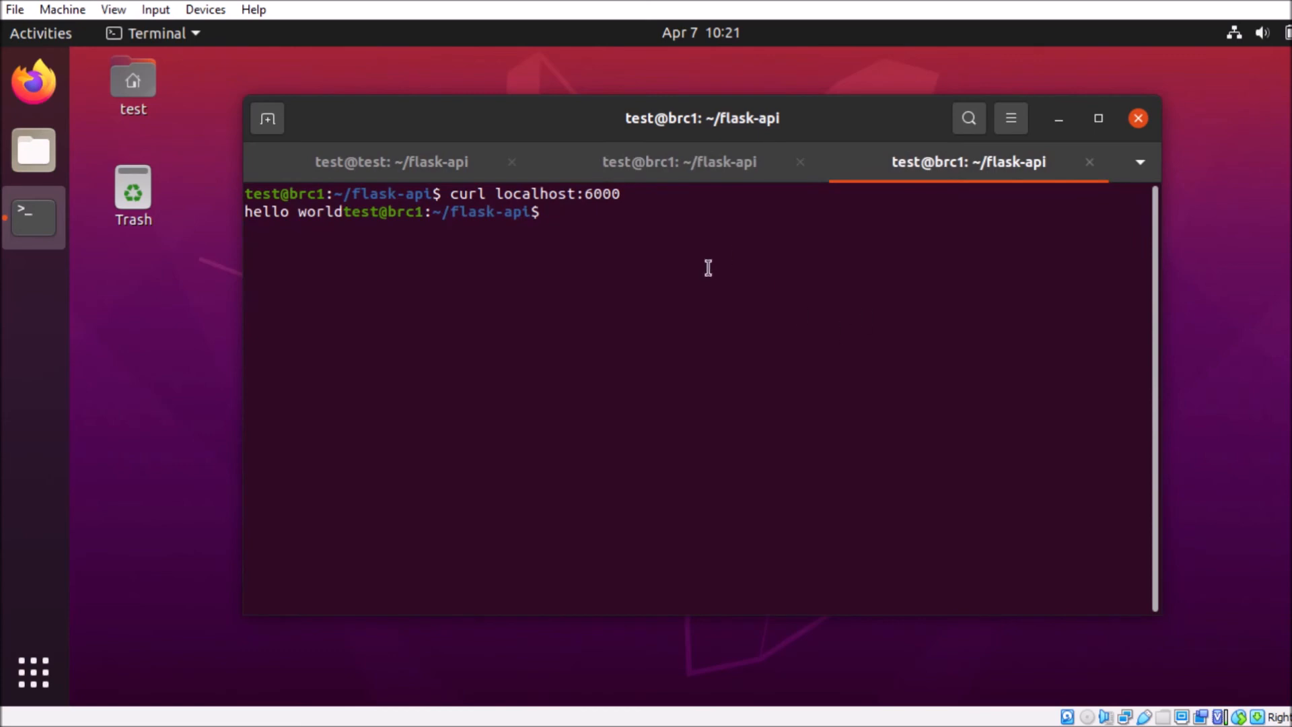
pyautogui.write('docker ps')
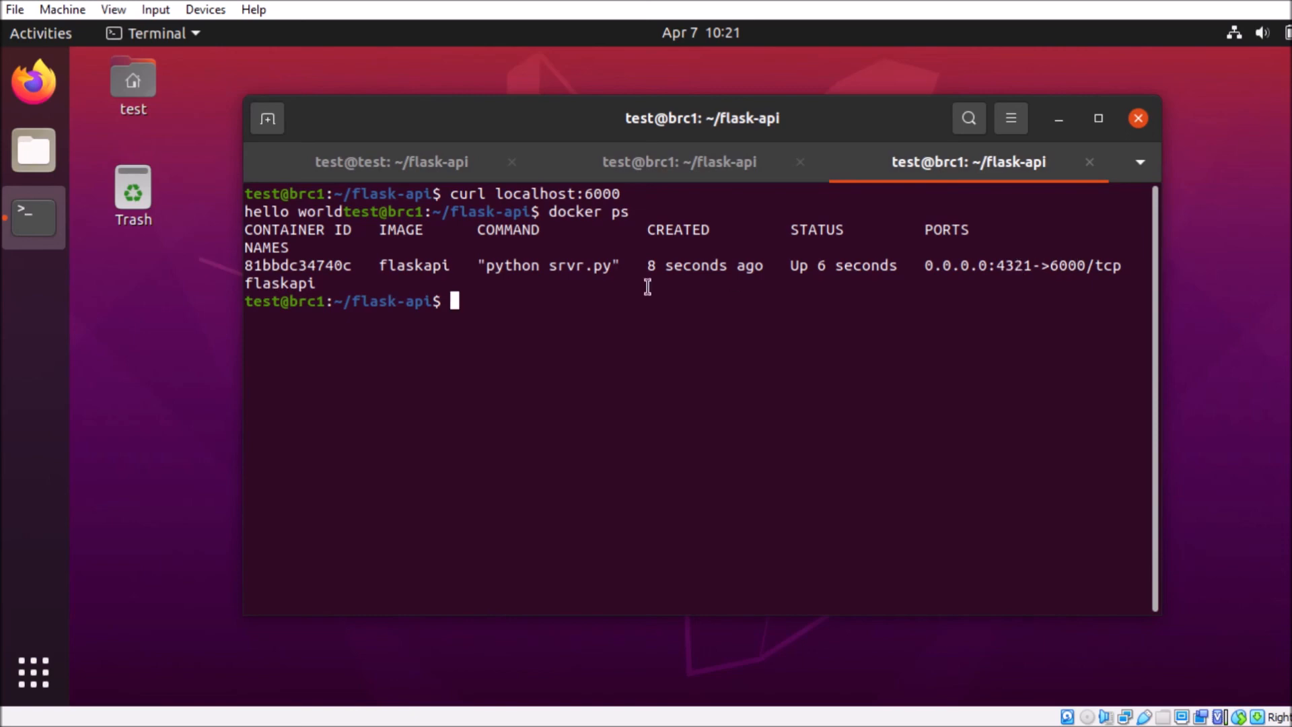
pyautogui.write('curl')
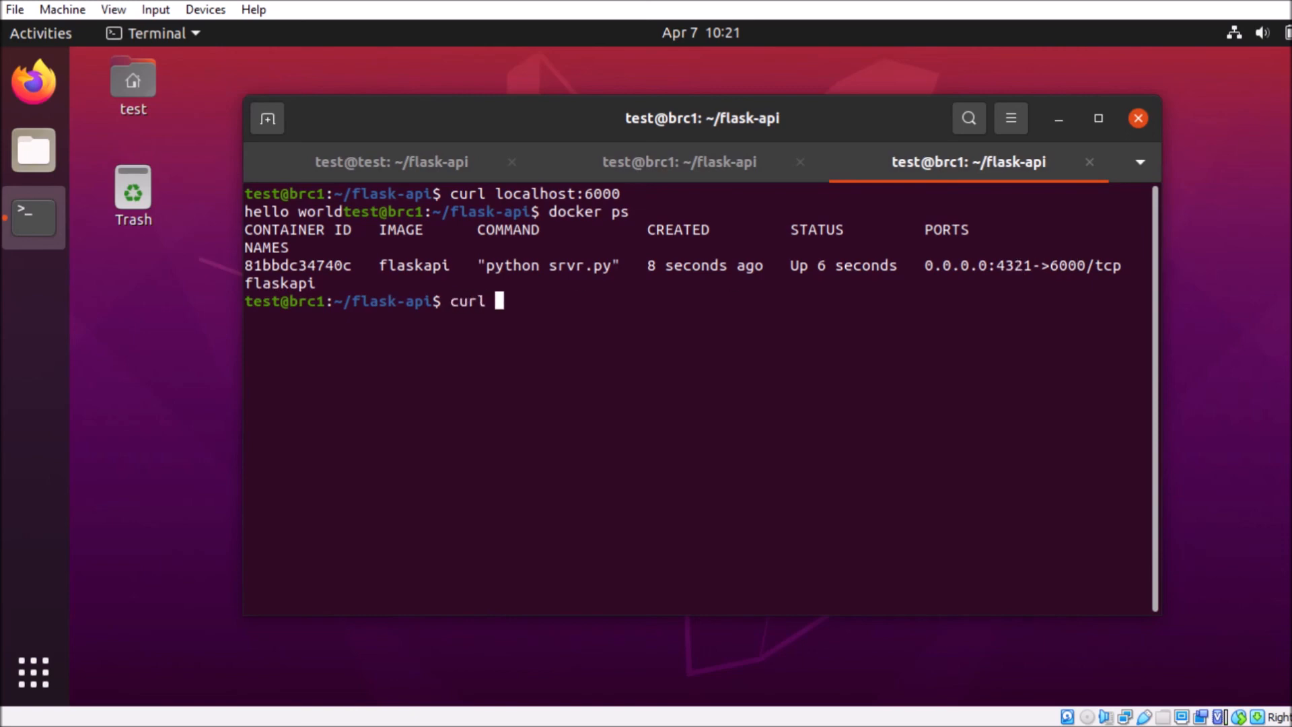
pyautogui.write('localhos')
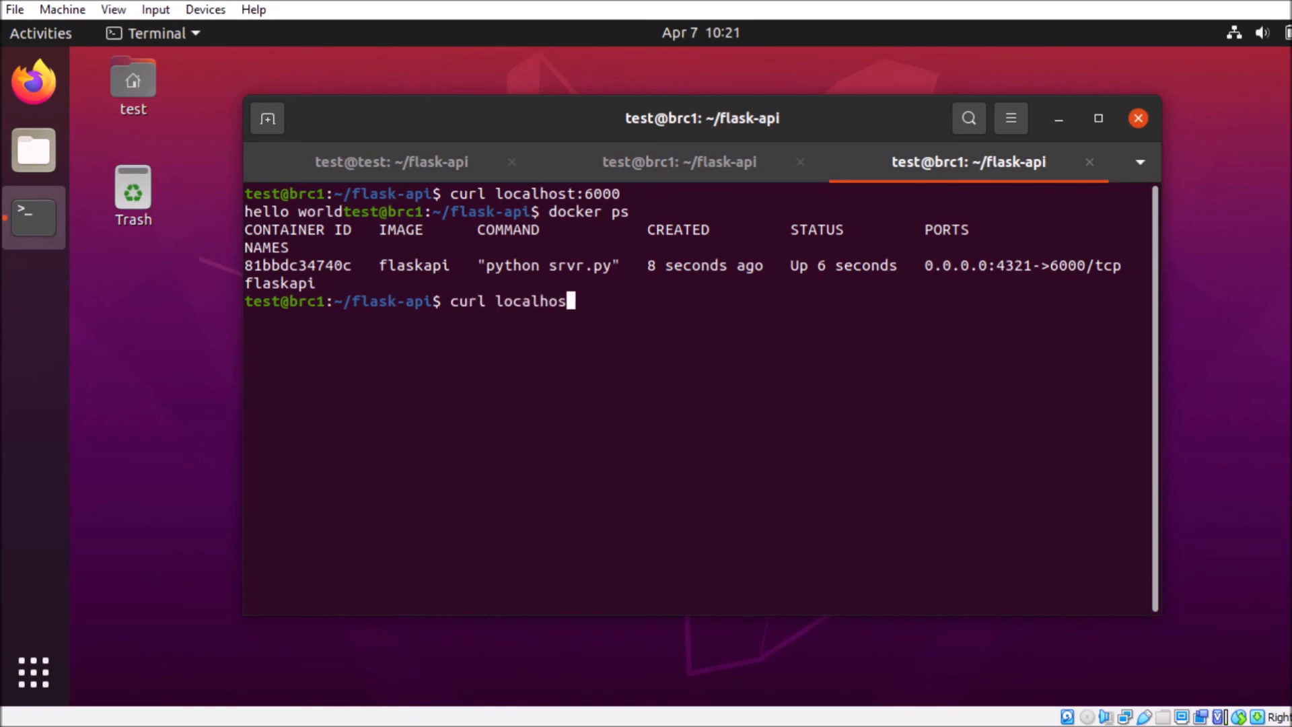
pyautogui.write('t:432')
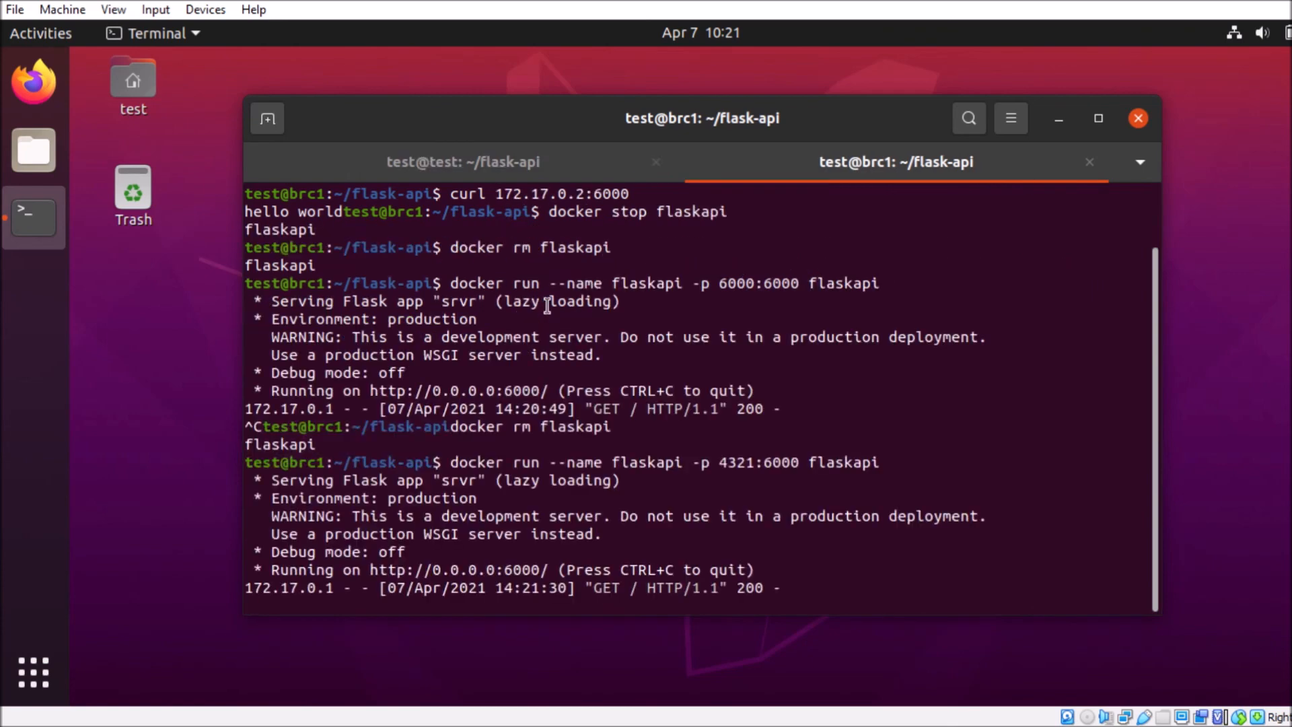
# Stop the Flask server and exit the test tab
pyautogui.write('exi')
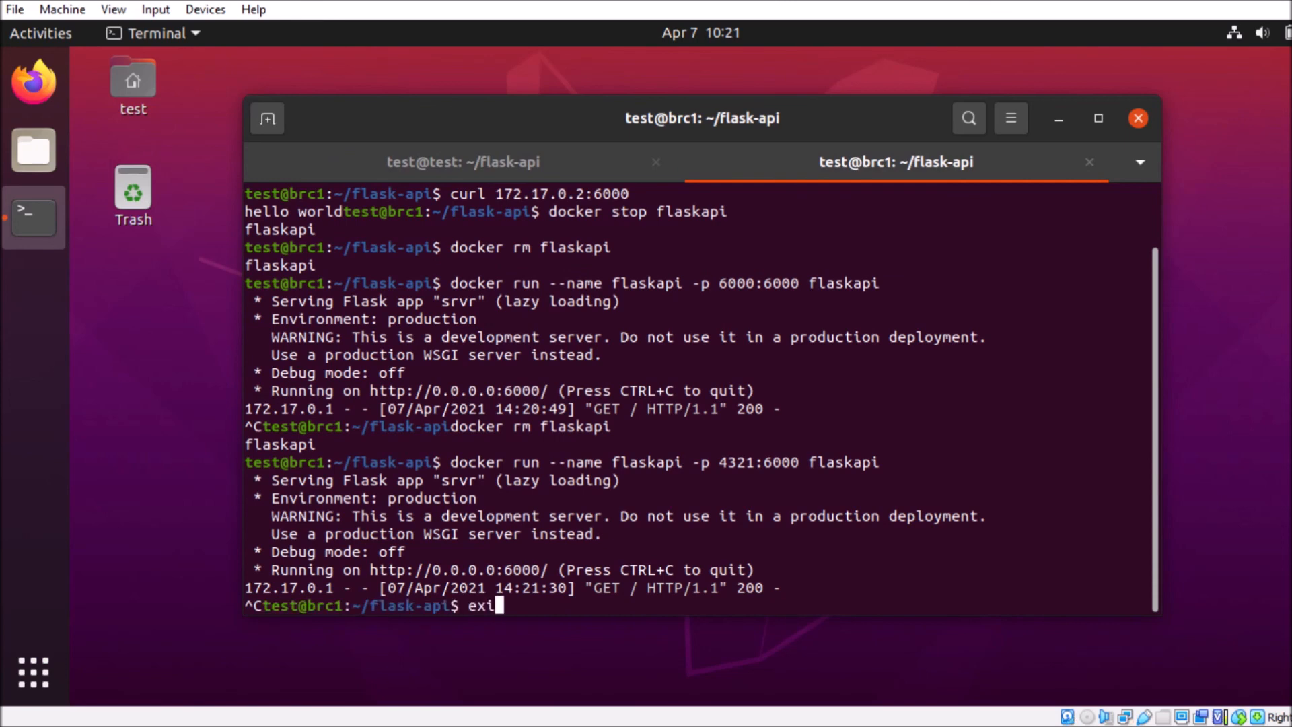